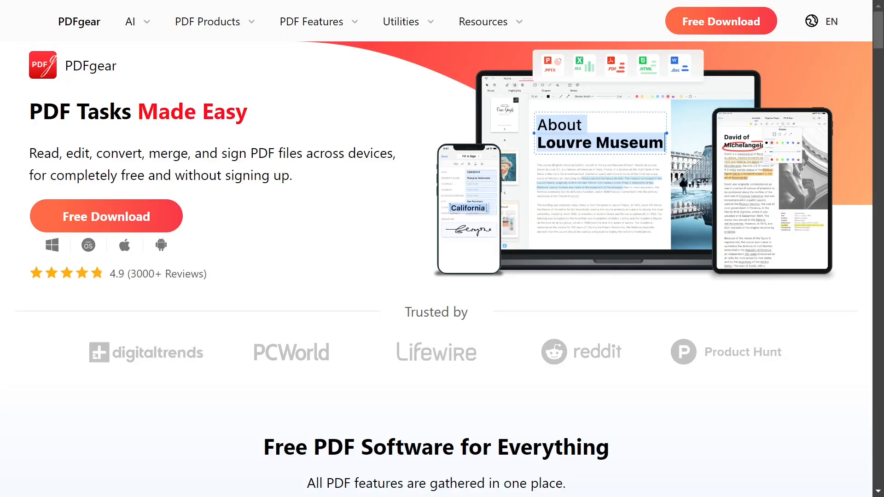
# Launch PDFgear from its desktop shortcut to reach the start window
pyautogui.scroll(-3)
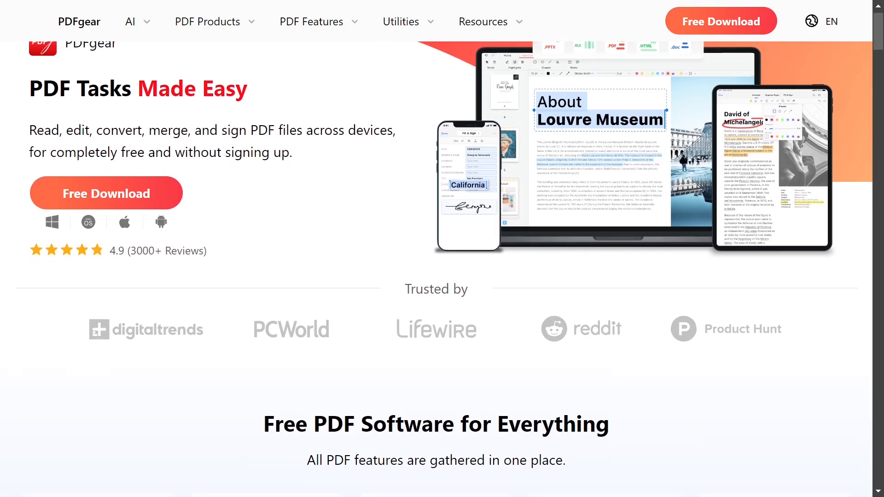
pyautogui.scroll(-3)
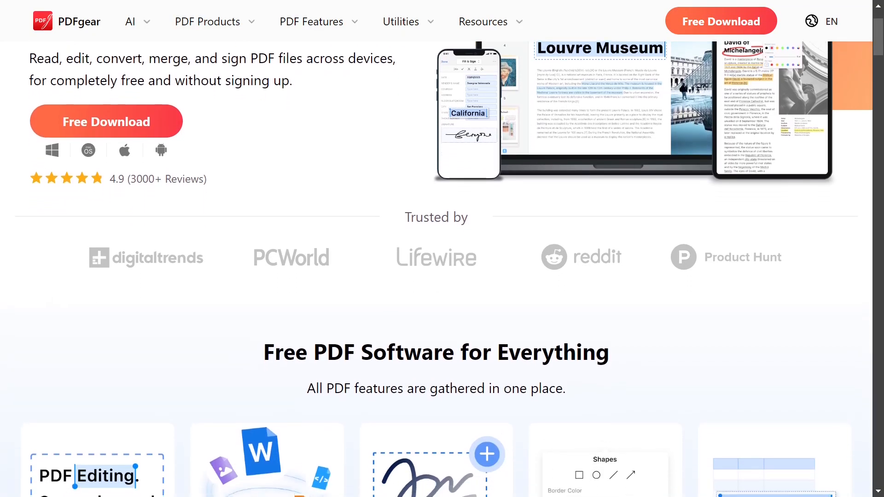
pyautogui.scroll(-3)
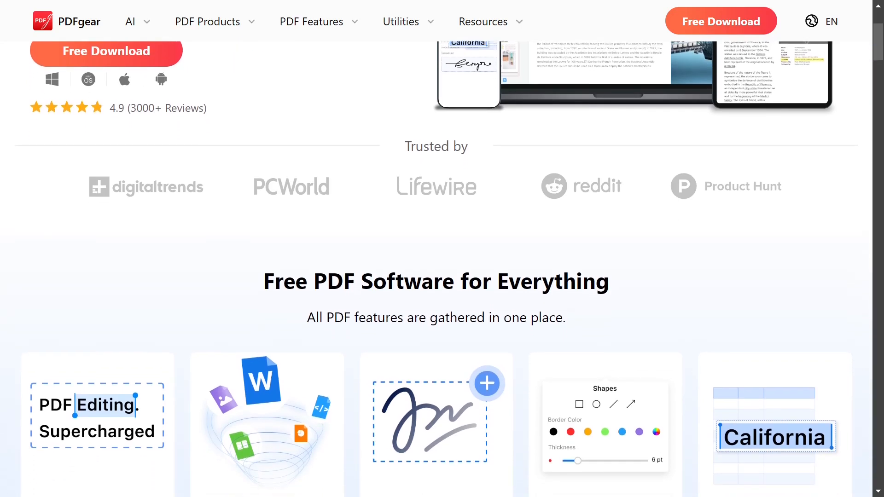
pyautogui.scroll(-3)
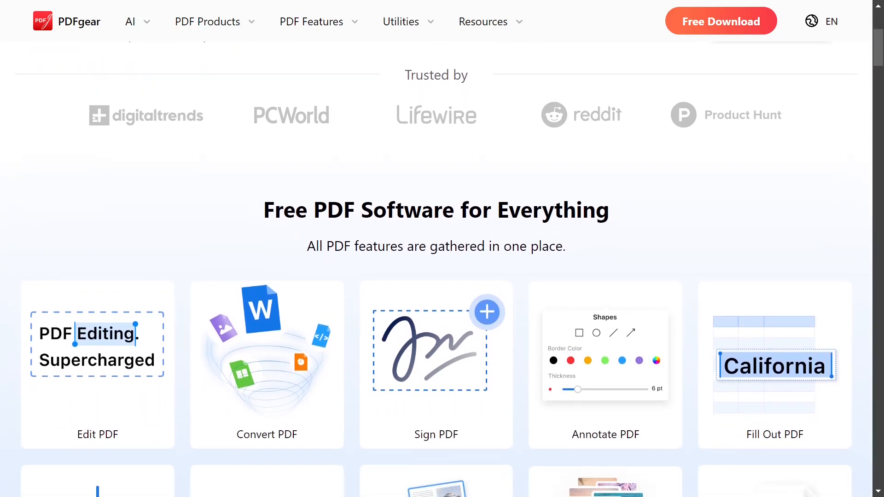
pyautogui.scroll(-3)
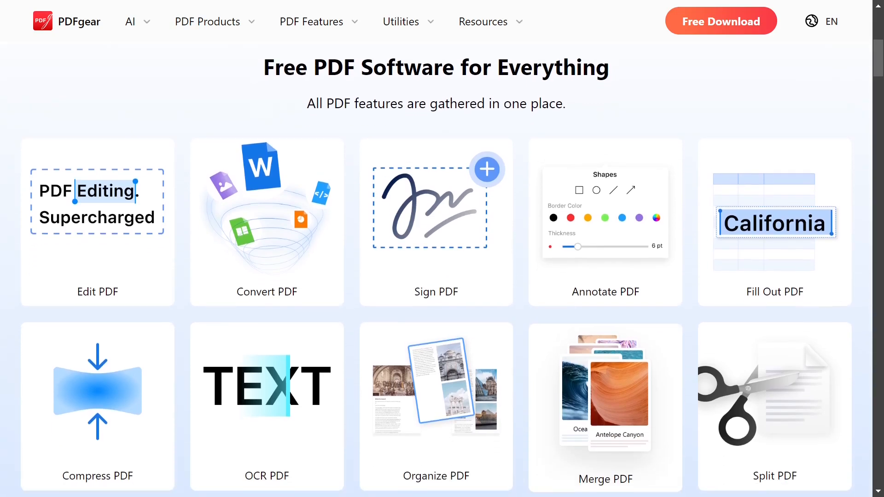
pyautogui.scroll(-3)
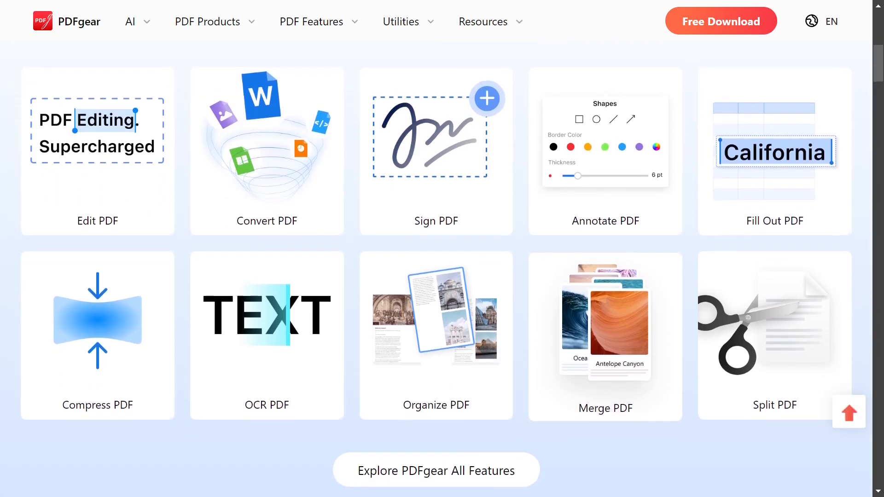
pyautogui.scroll(-3)
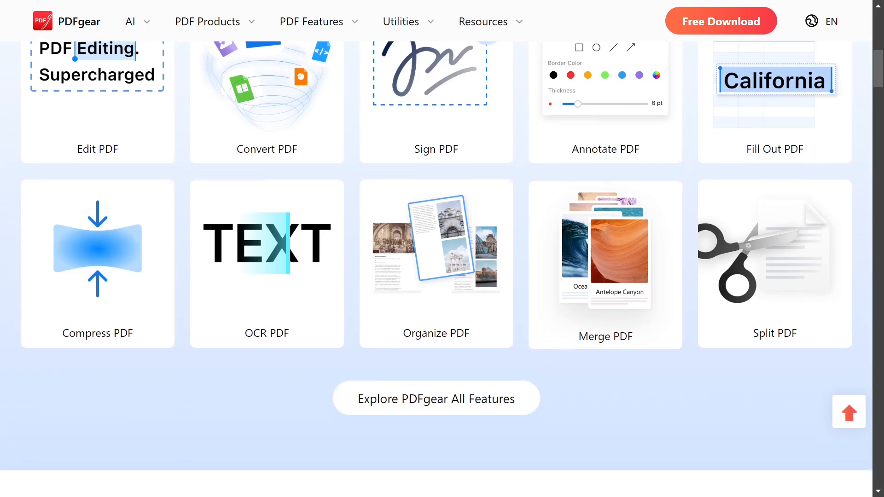
pyautogui.scroll(-3)
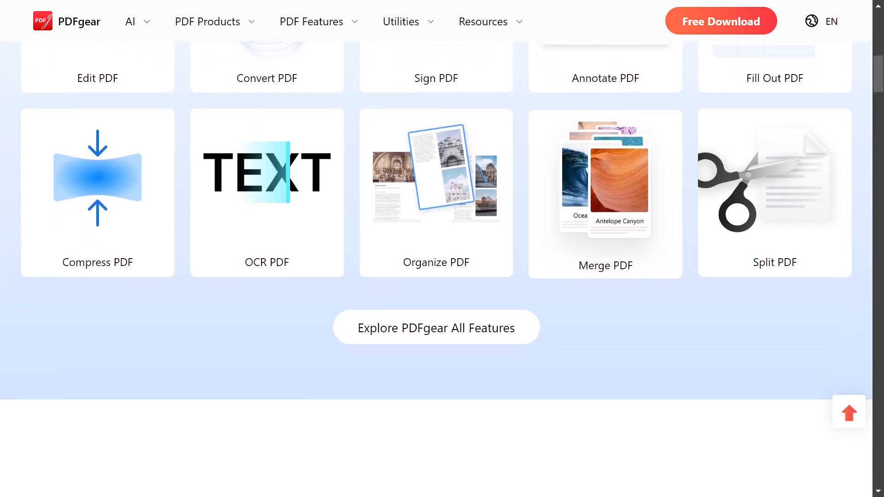
pyautogui.scroll(-3)
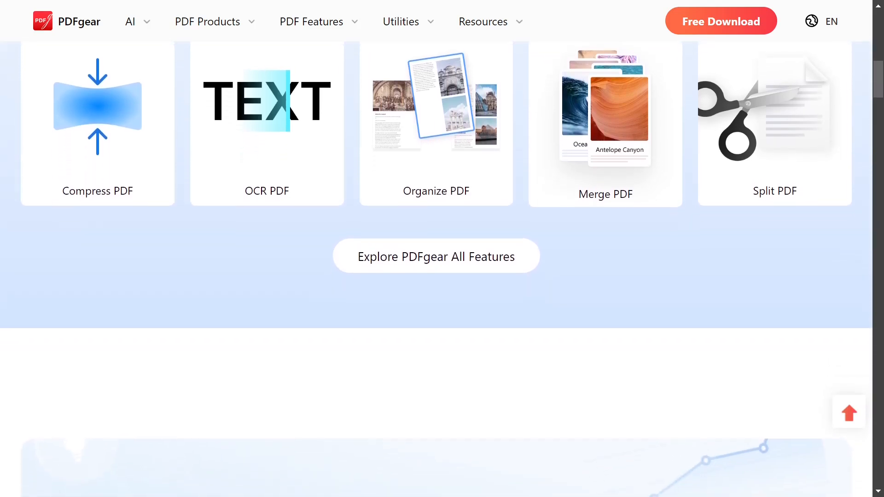
pyautogui.scroll(-3)
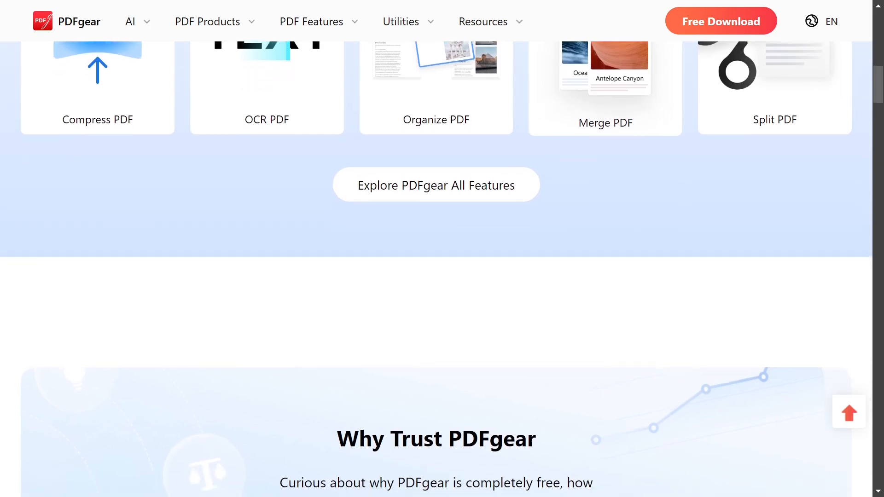
pyautogui.scroll(-3)
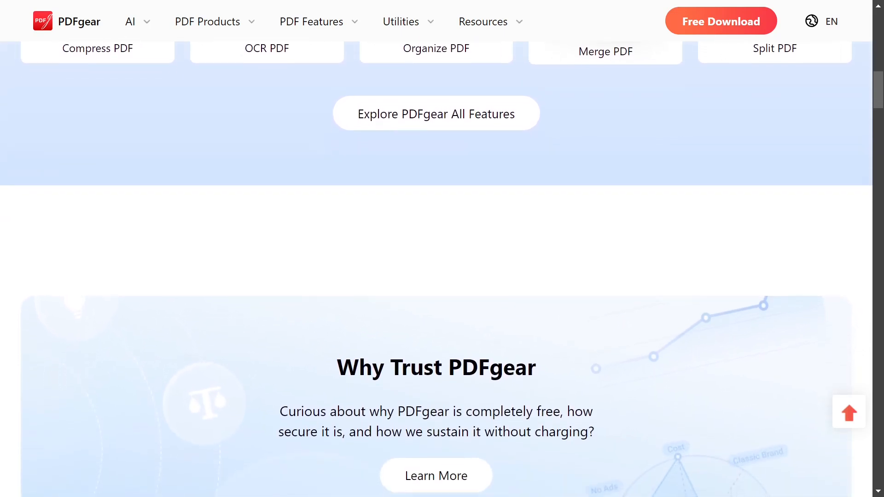
pyautogui.scroll(-3)
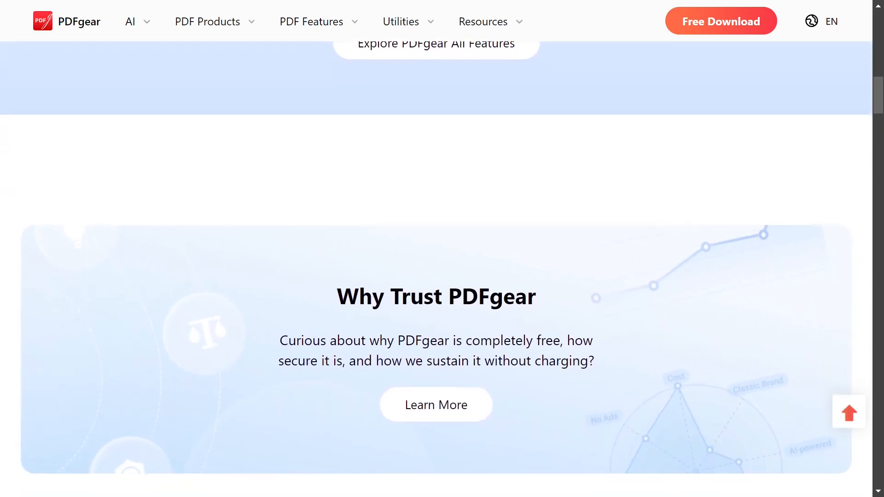
pyautogui.scroll(-3)
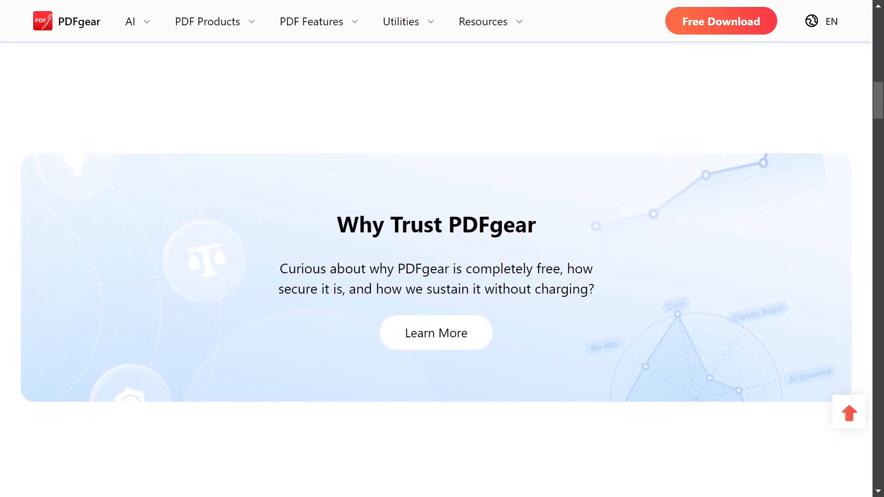
pyautogui.scroll(-3)
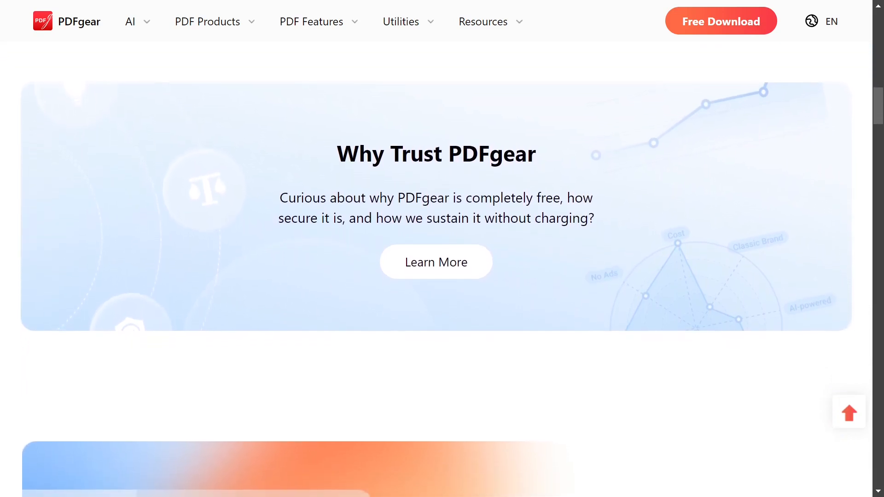
pyautogui.scroll(-3)
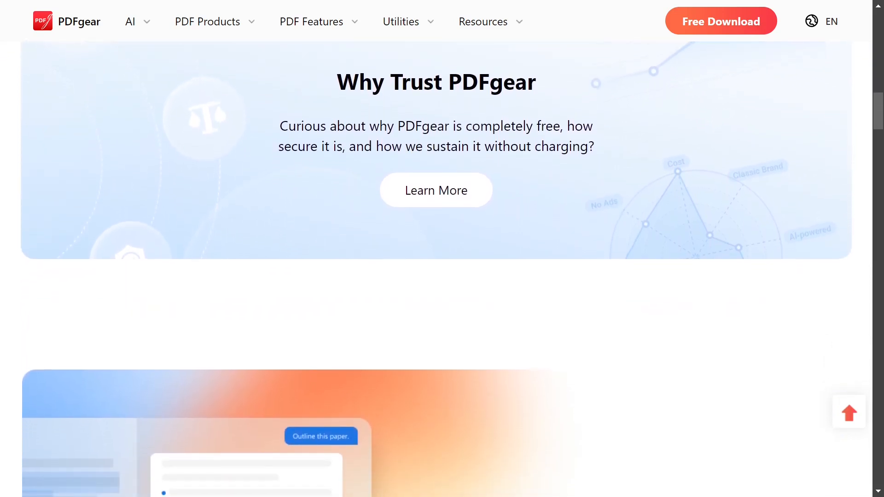
pyautogui.scroll(-3)
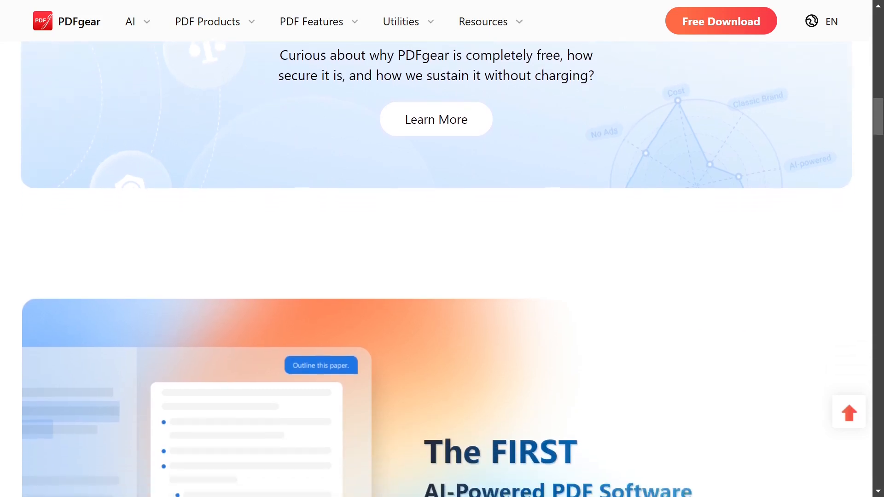
pyautogui.scroll(-3)
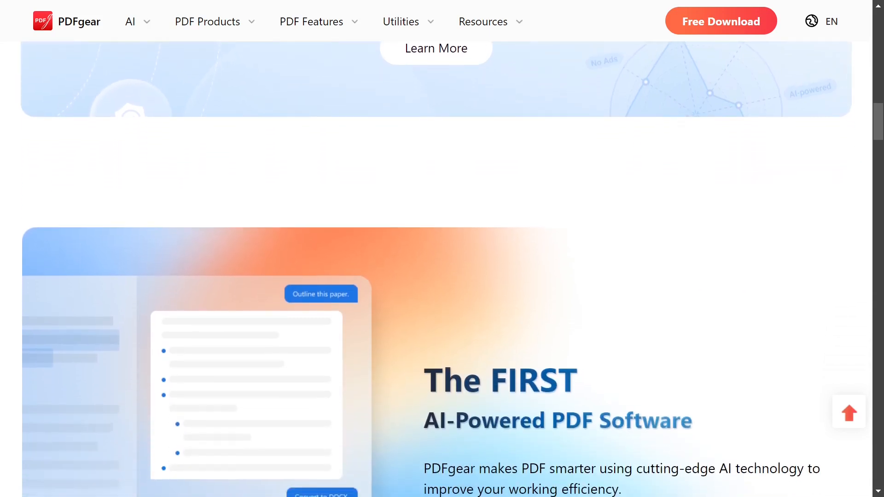
pyautogui.scroll(-3)
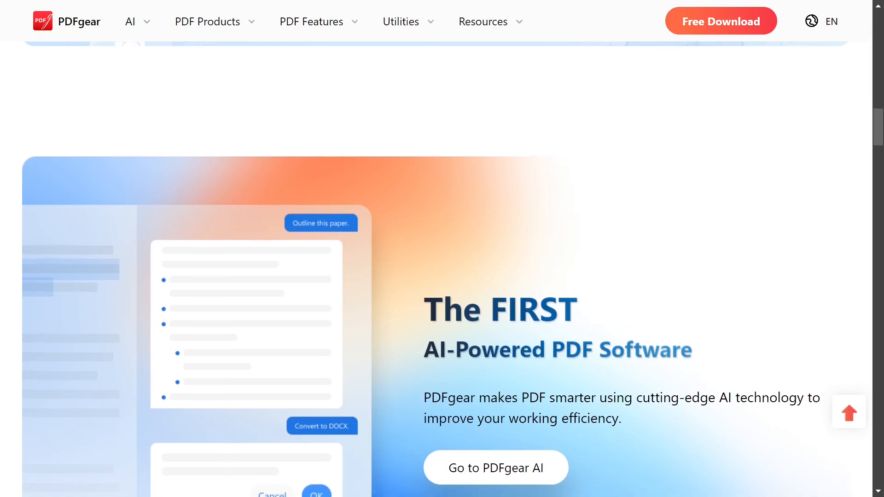
pyautogui.scroll(-3)
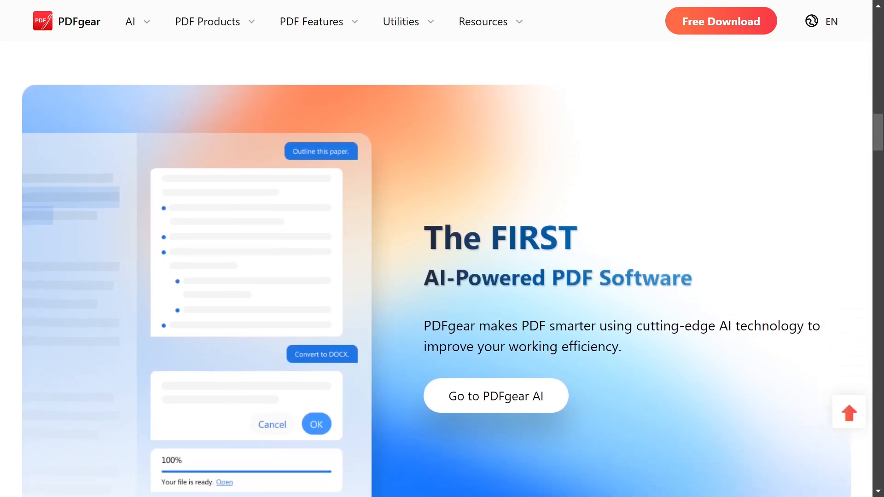
pyautogui.scroll(-3)
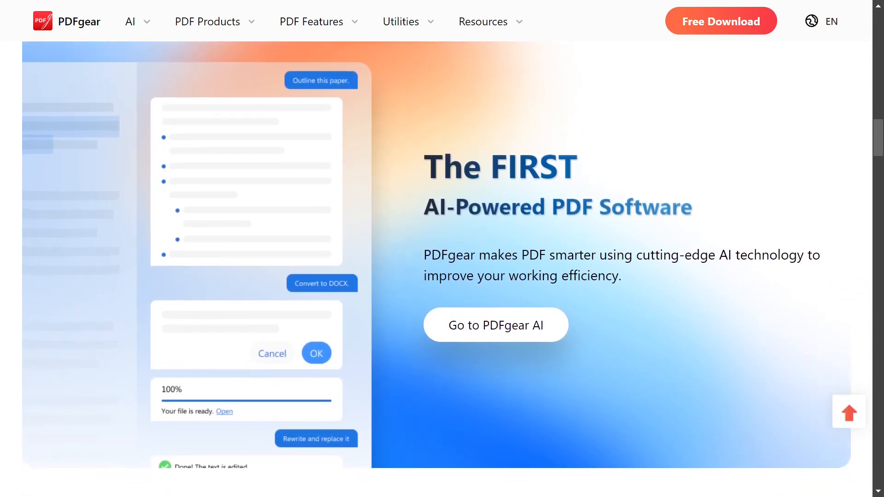
pyautogui.scroll(-3)
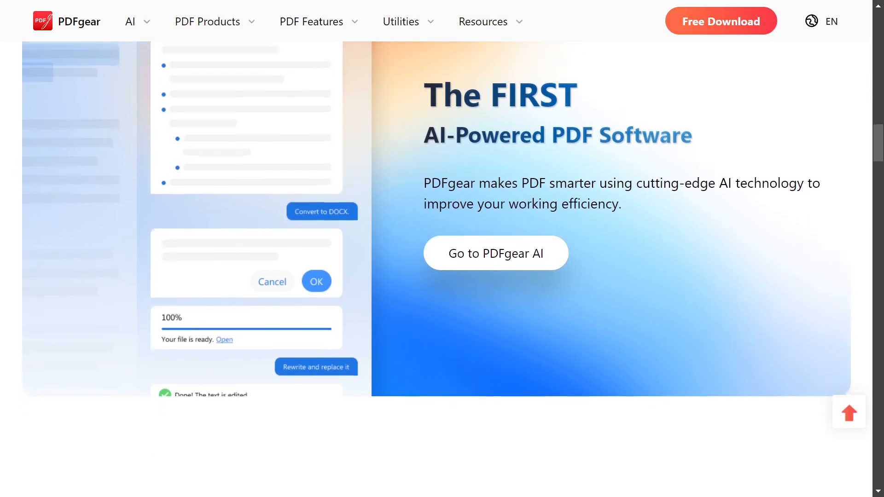
pyautogui.scroll(-3)
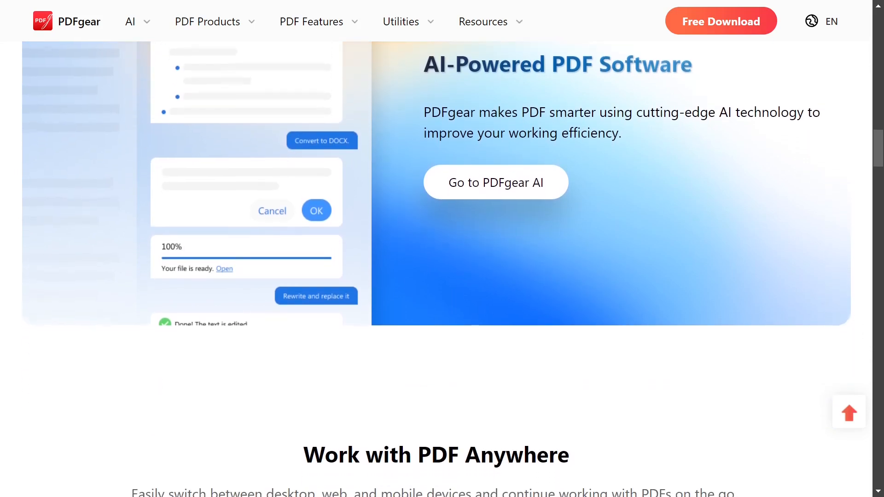
pyautogui.click(208, 21)
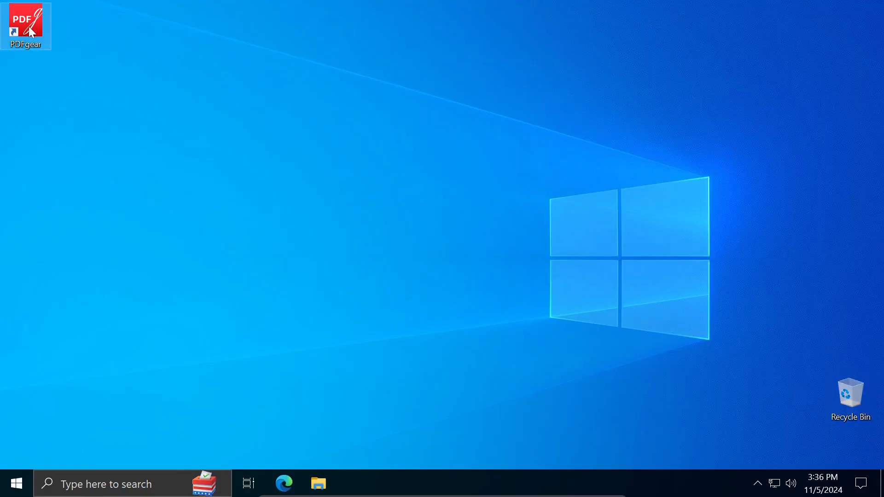
pyautogui.doubleClick(25, 25)
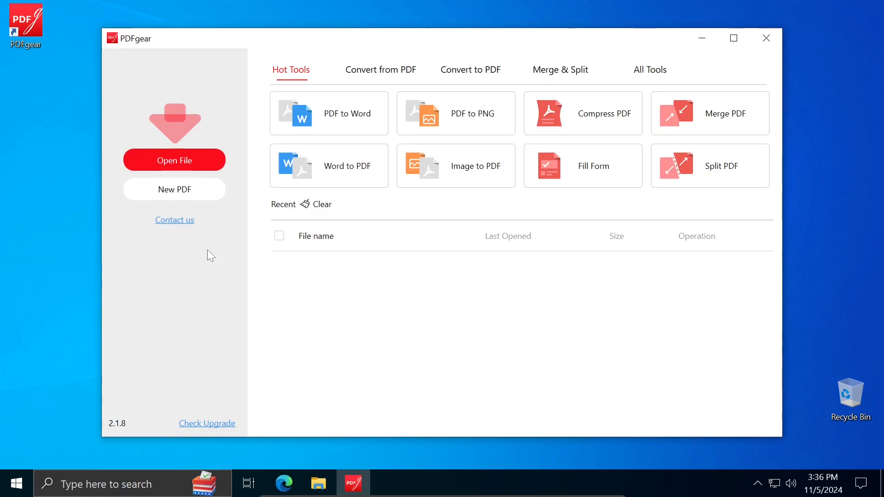
pyautogui.moveTo(674, 27)
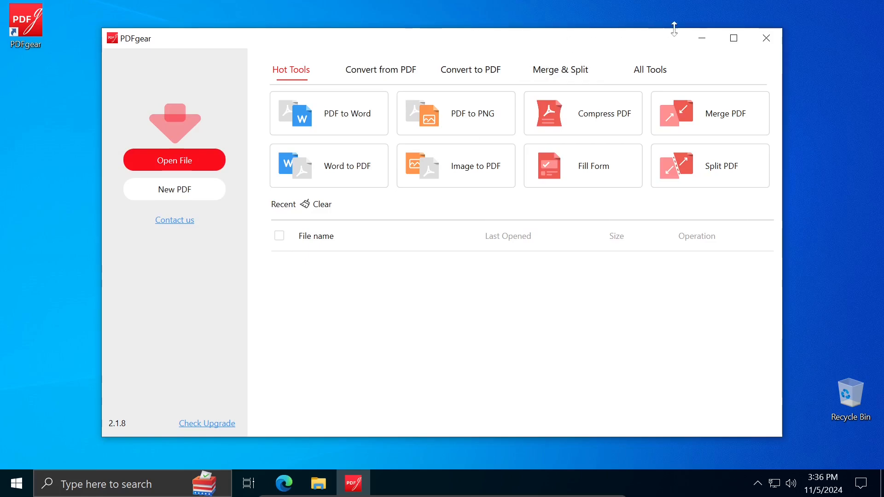
# Maximize the PDFgear window and switch the start screen to the All Tools list
pyautogui.click(733, 38)
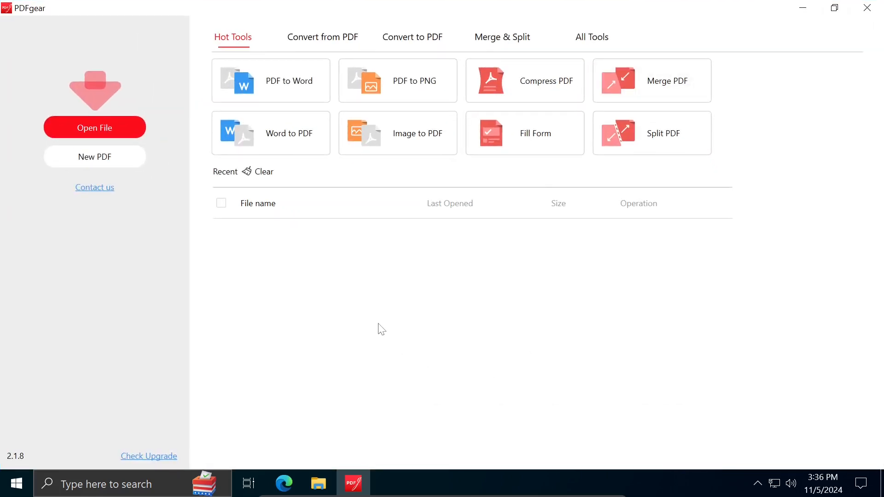
pyautogui.moveTo(171, 105)
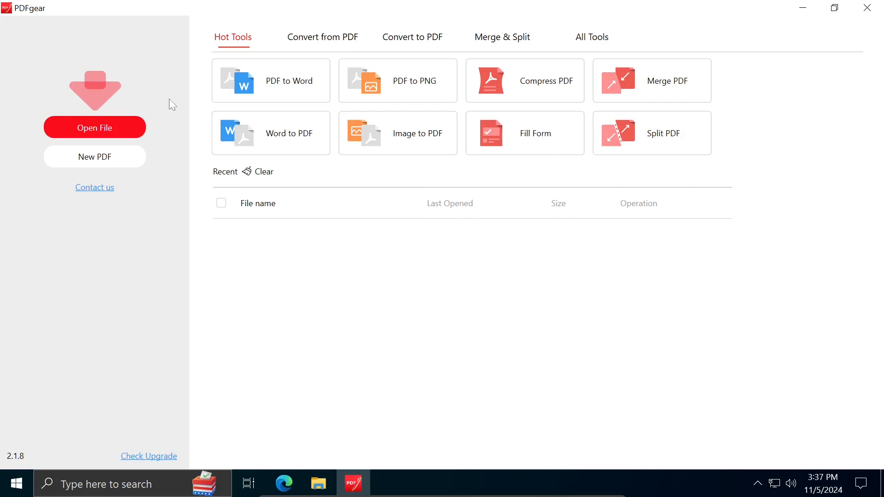
pyautogui.moveTo(319, 85)
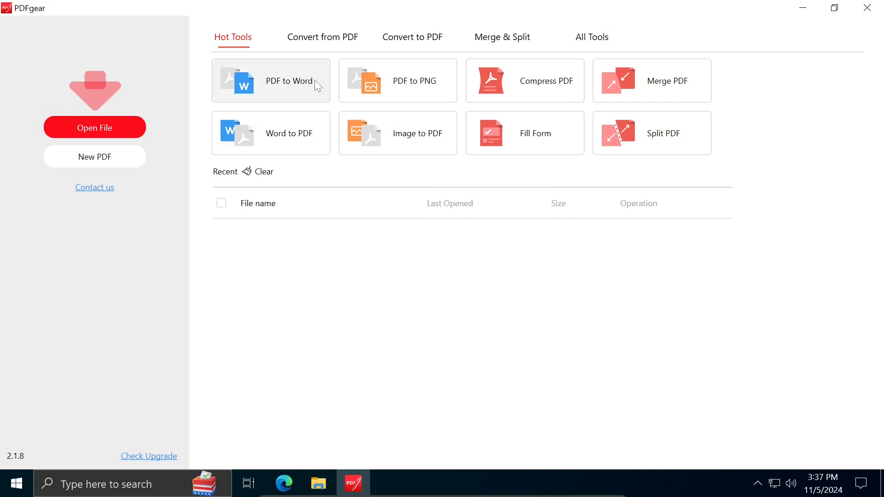
pyautogui.moveTo(322, 90)
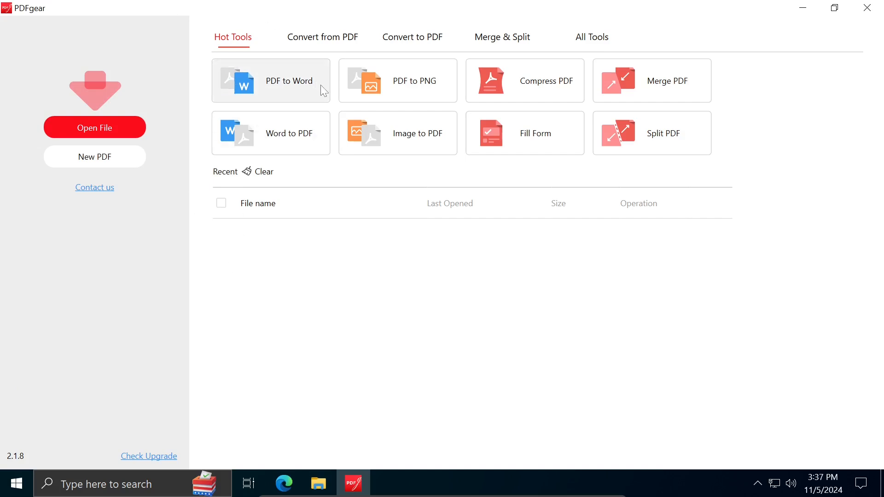
pyautogui.moveTo(439, 105)
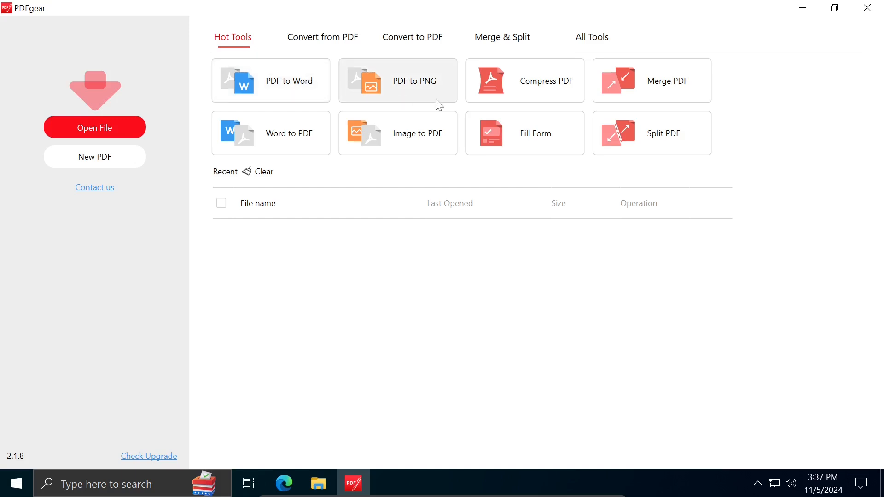
pyautogui.moveTo(533, 100)
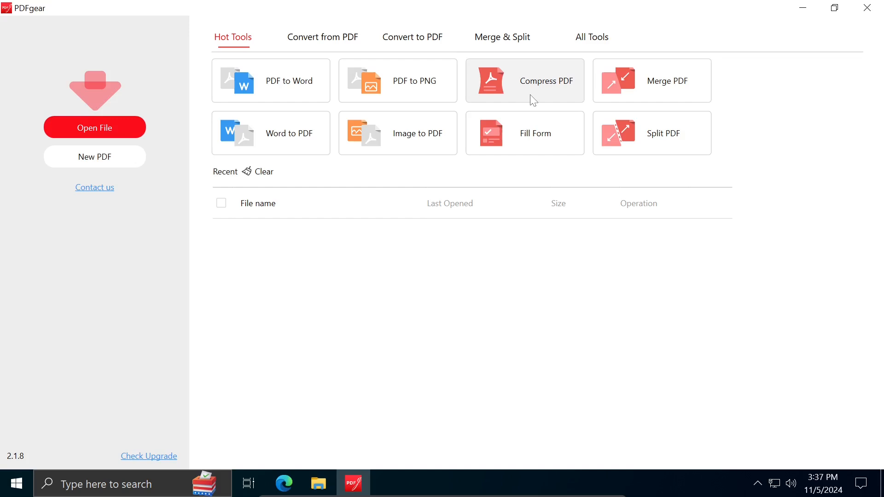
pyautogui.moveTo(652, 96)
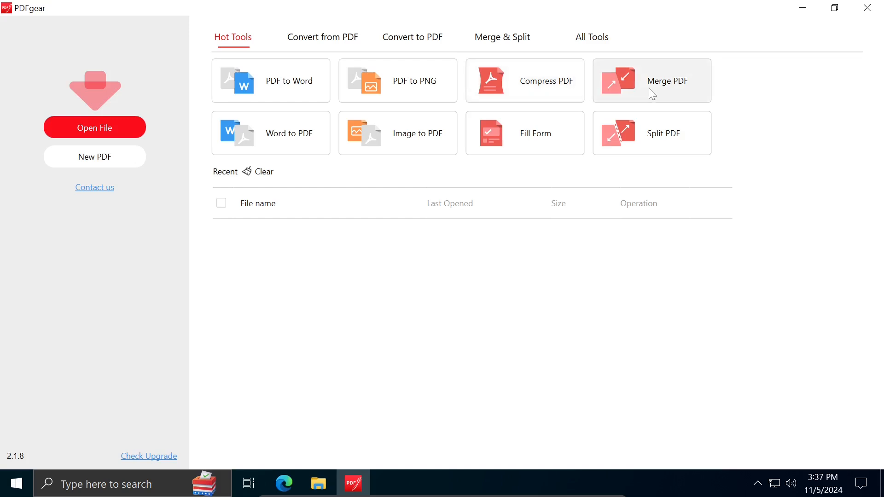
pyautogui.moveTo(697, 137)
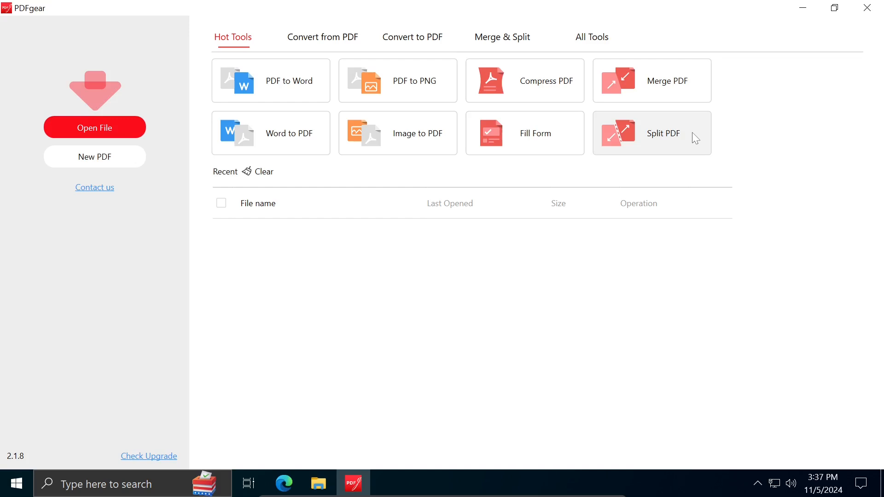
pyautogui.moveTo(570, 142)
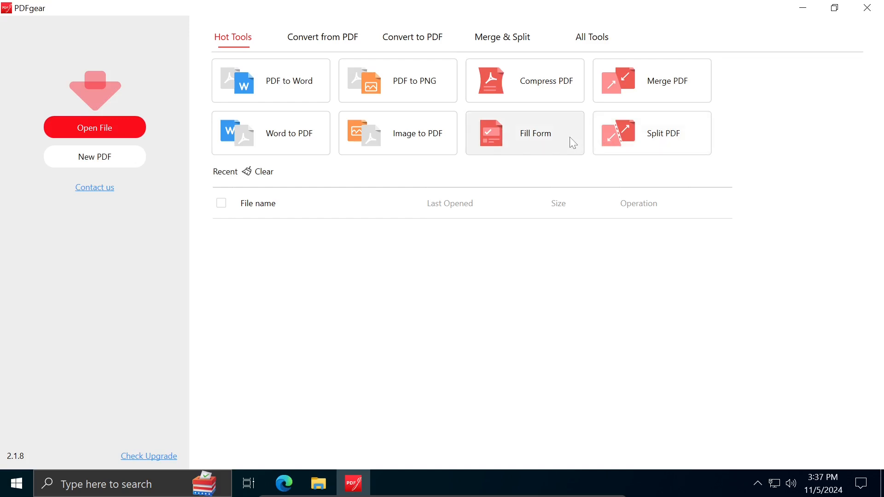
pyautogui.moveTo(446, 148)
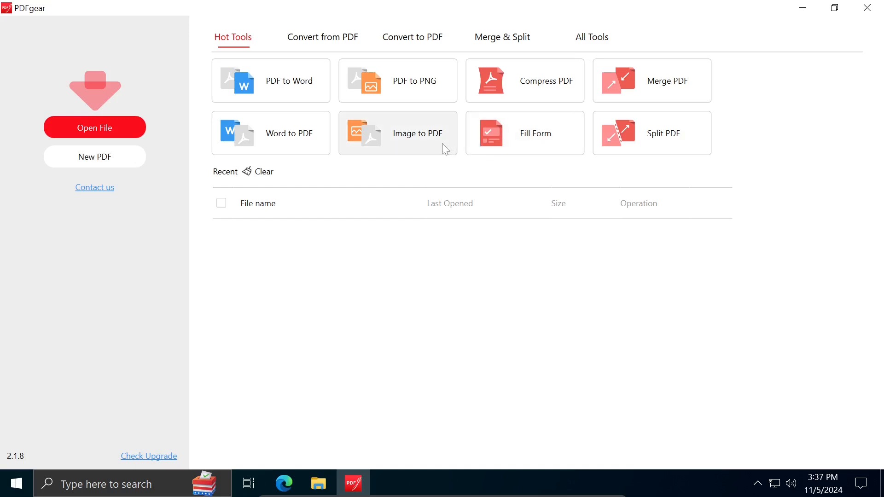
pyautogui.moveTo(310, 147)
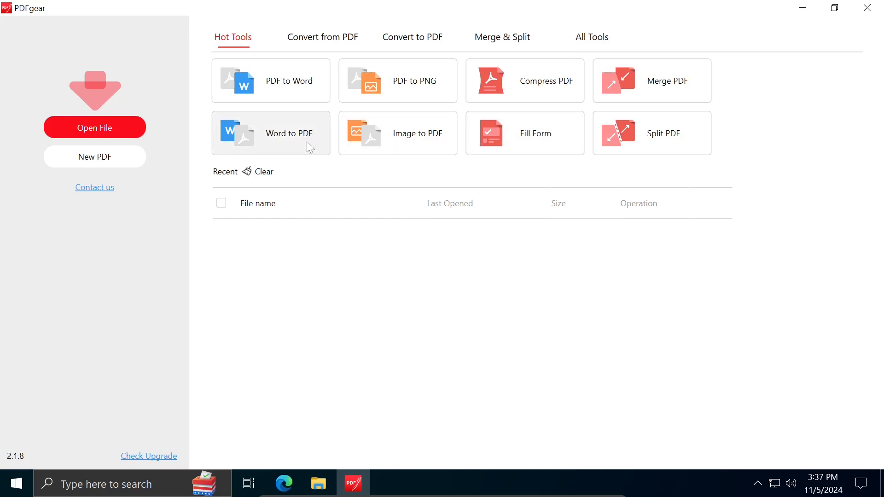
pyautogui.moveTo(333, 239)
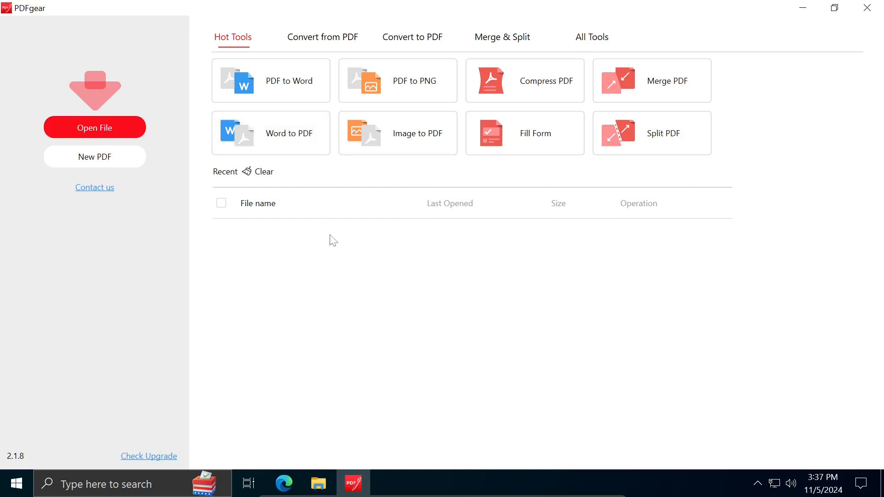
pyautogui.moveTo(340, 254)
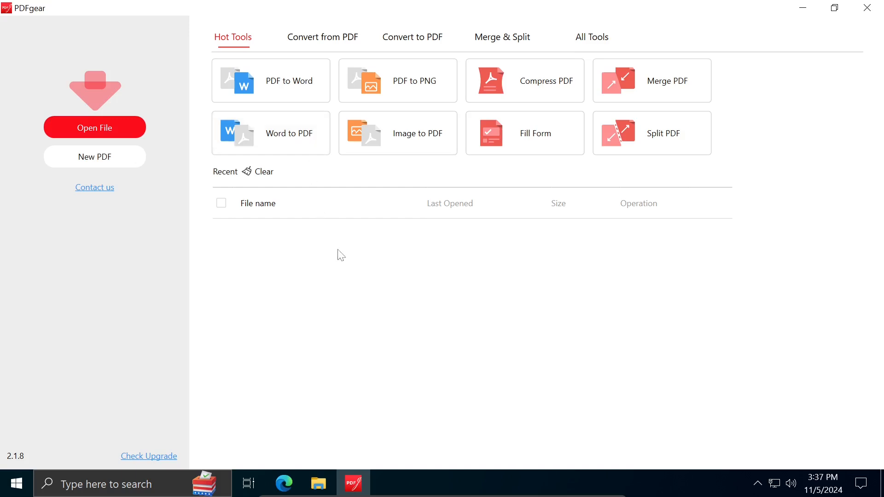
pyautogui.moveTo(592, 36)
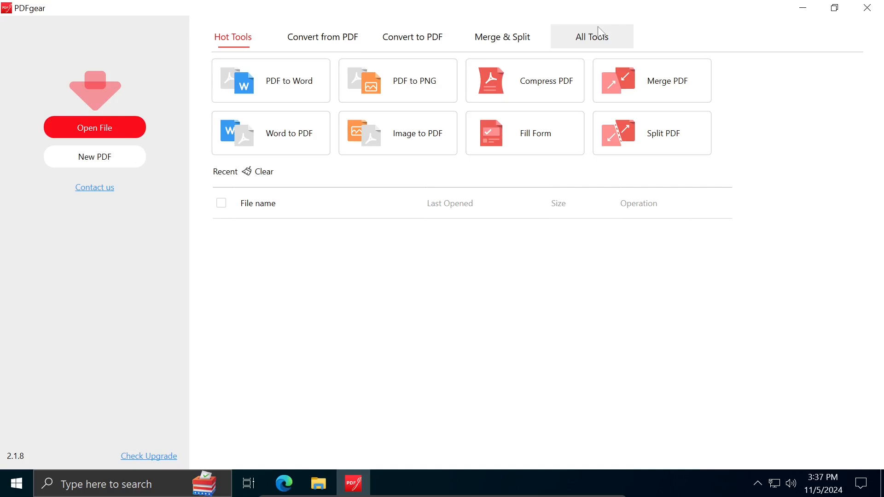
pyautogui.click(591, 36)
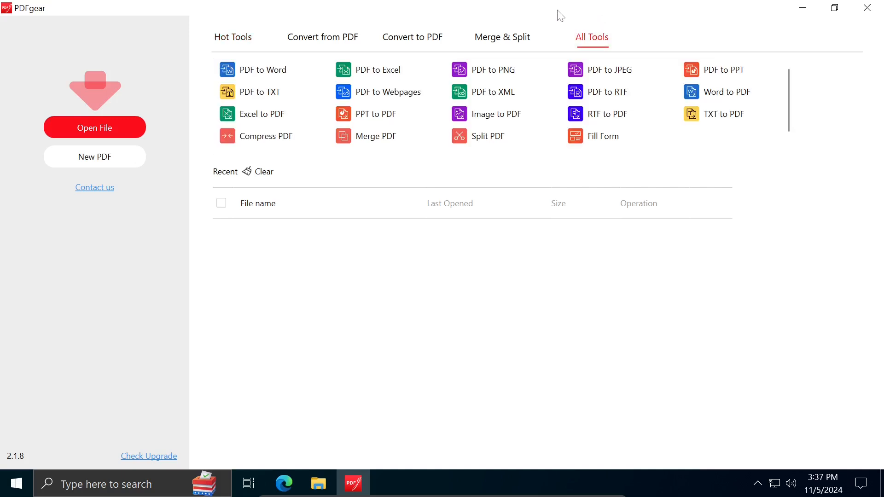
pyautogui.click(94, 127)
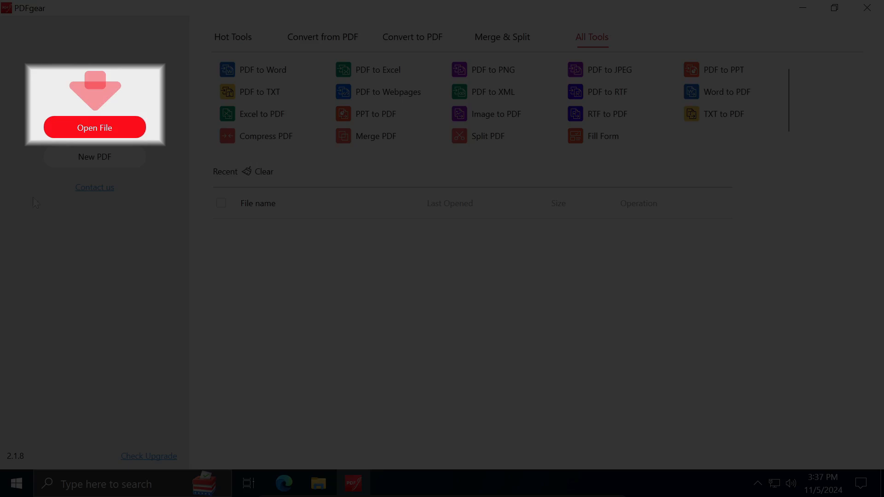
pyautogui.moveTo(99, 136)
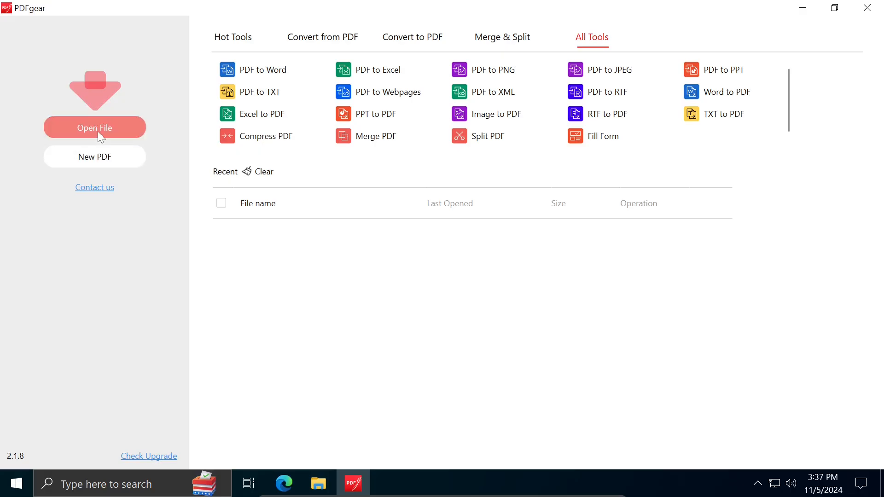
# Open The Interpretation of Dreams PDF from the Documents folder
pyautogui.click(94, 127)
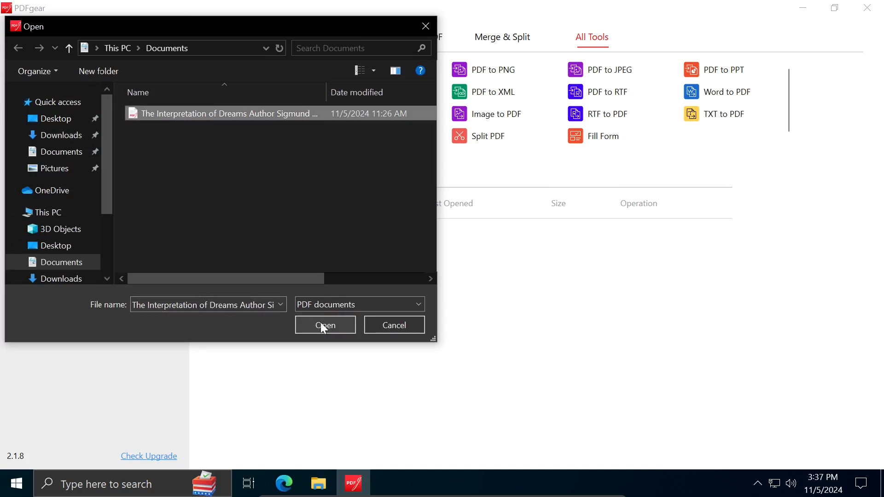
pyautogui.click(325, 324)
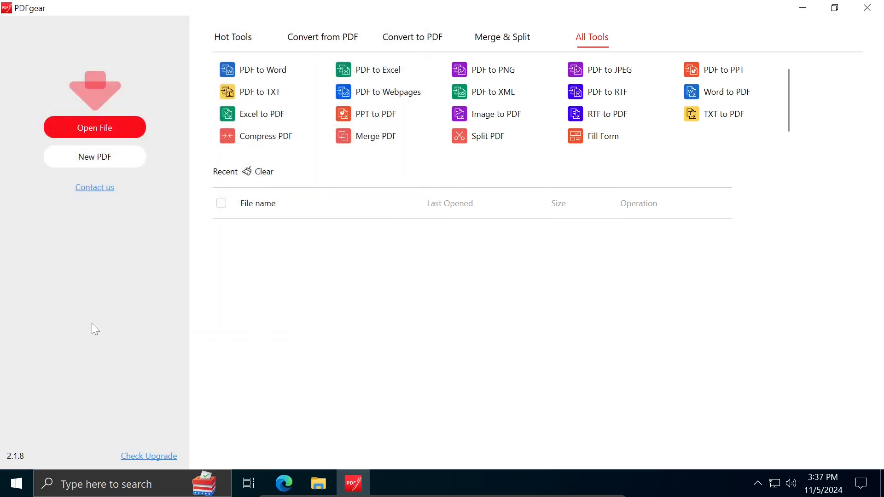
pyautogui.click(94, 127)
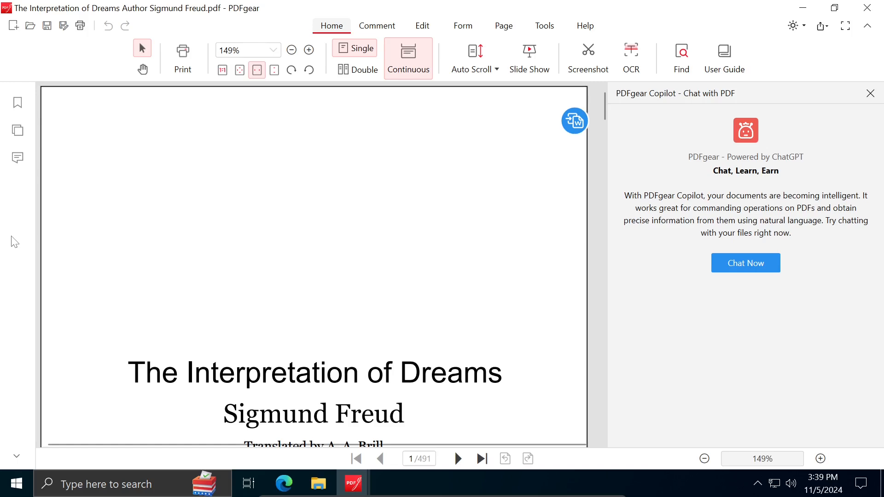
pyautogui.moveTo(322, 141)
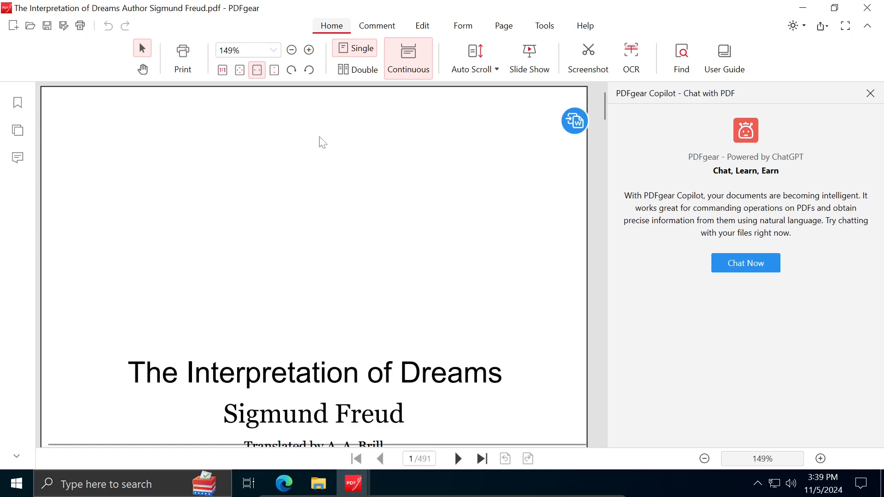
# Show pages in double-page view, trying the Dark theme before restoring Light
pyautogui.click(358, 70)
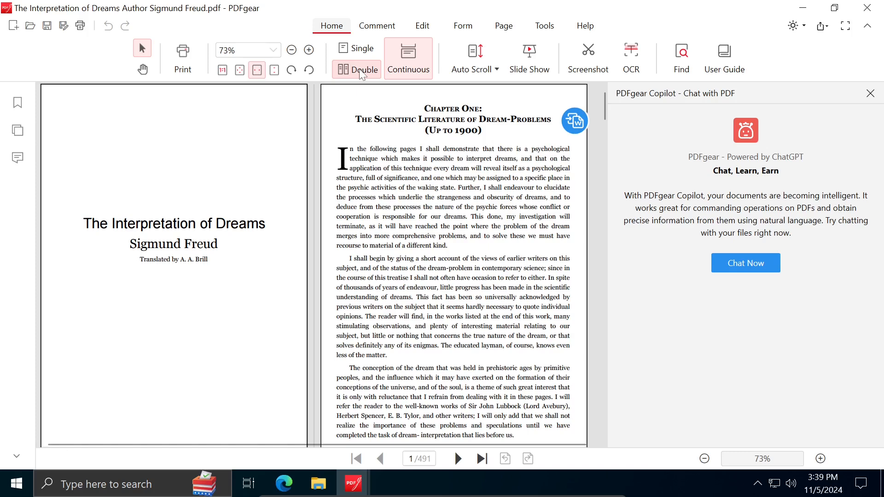
pyautogui.click(792, 26)
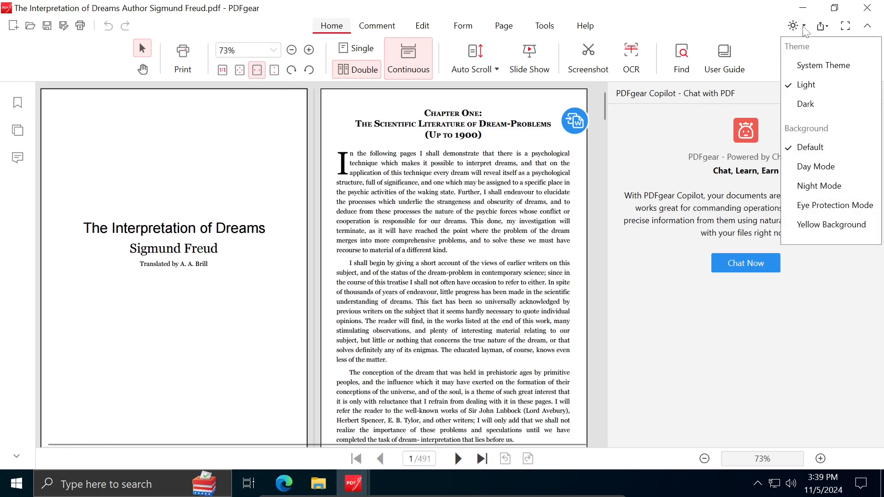
pyautogui.click(806, 104)
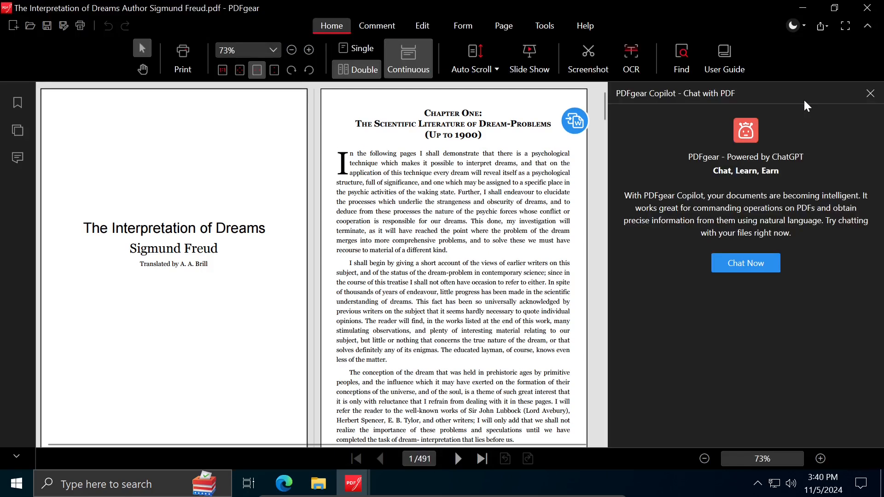
pyautogui.click(792, 26)
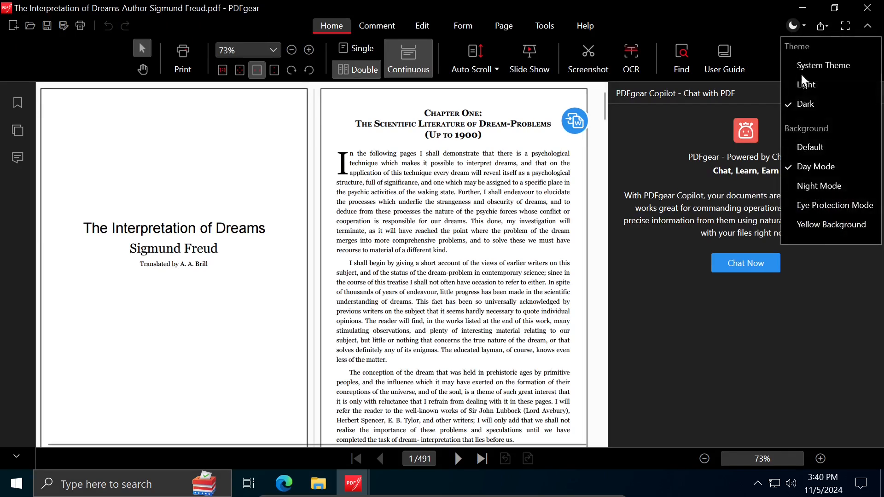
pyautogui.click(806, 85)
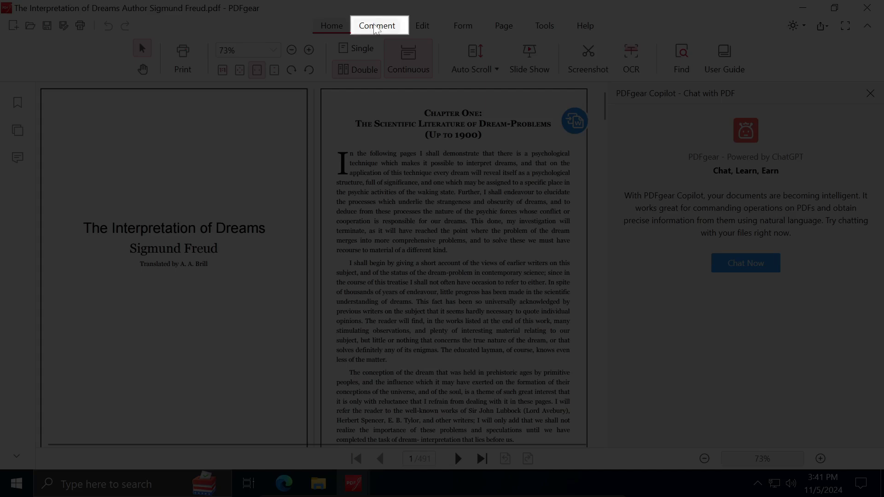
# Highlight the book title, trying red and yellow before settling on green
pyautogui.click(377, 25)
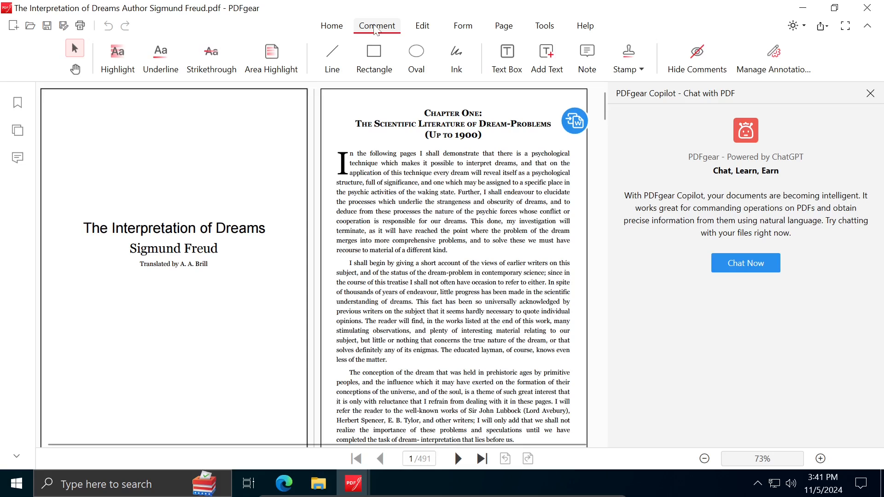
pyautogui.moveTo(350, 68)
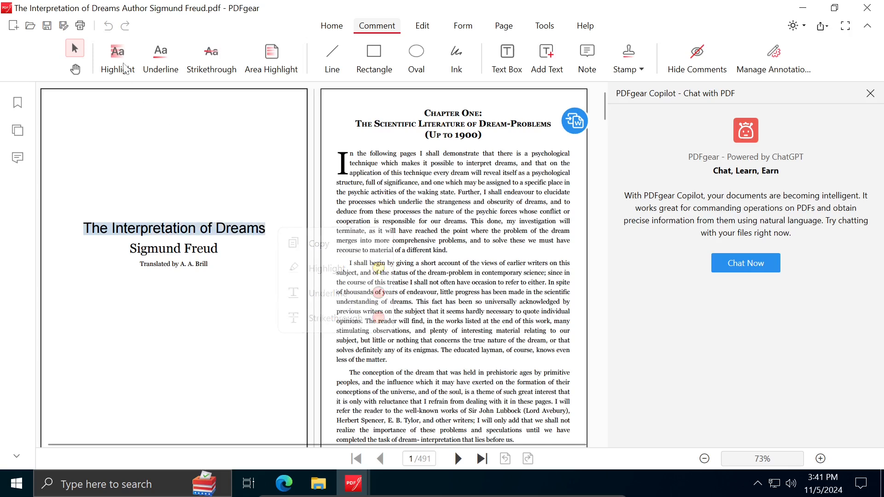
pyautogui.click(118, 56)
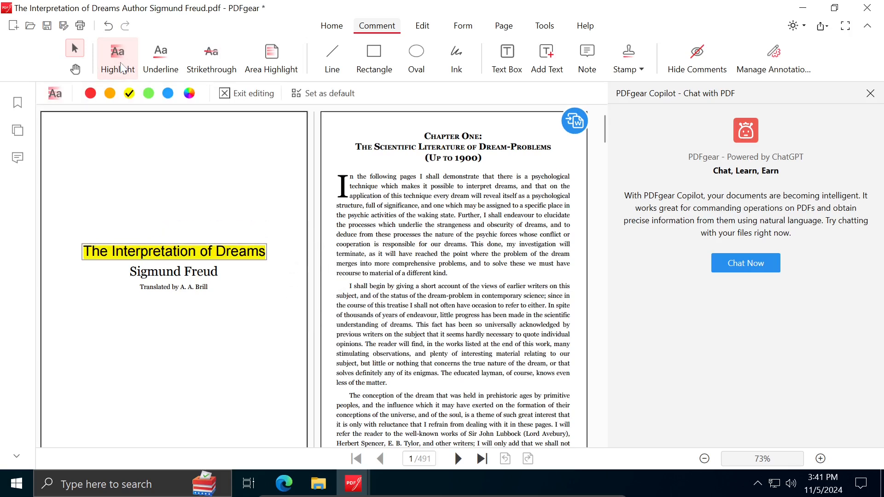
pyautogui.click(90, 93)
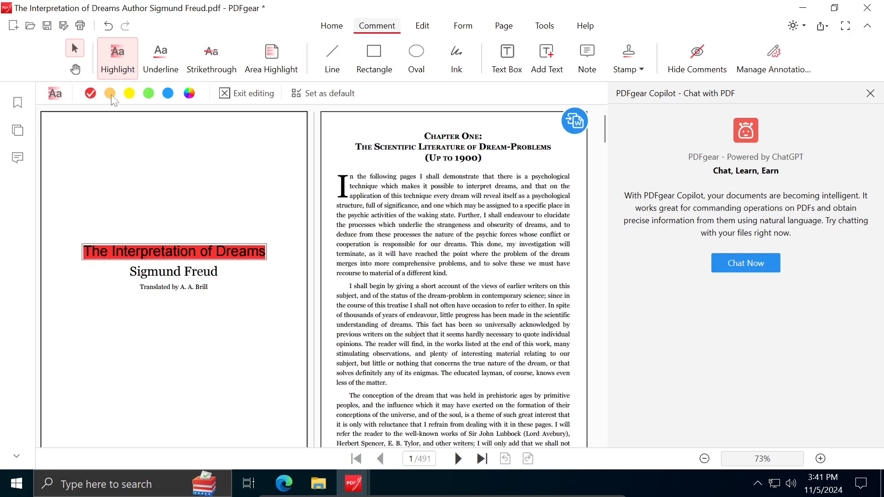
pyautogui.click(148, 93)
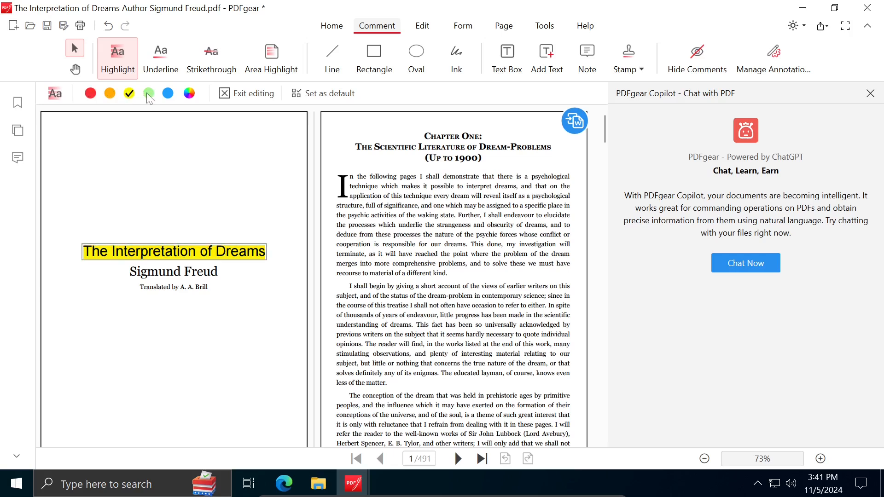
pyautogui.click(149, 93)
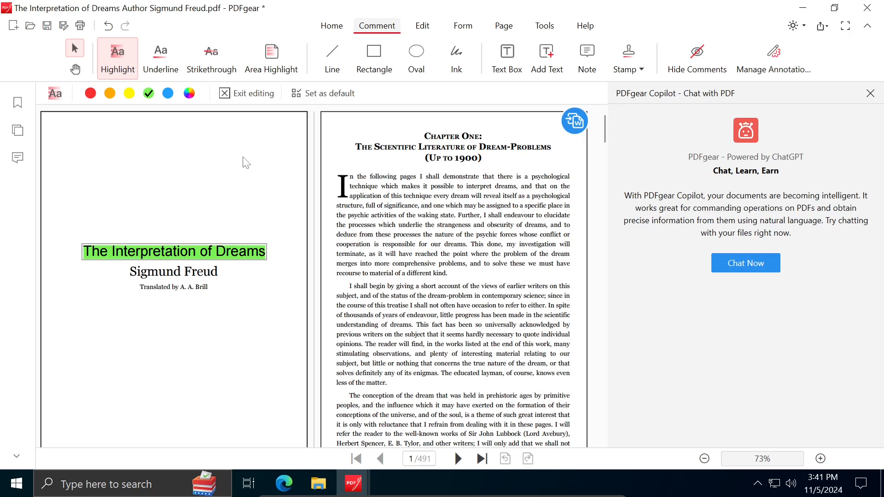
pyautogui.moveTo(587, 58)
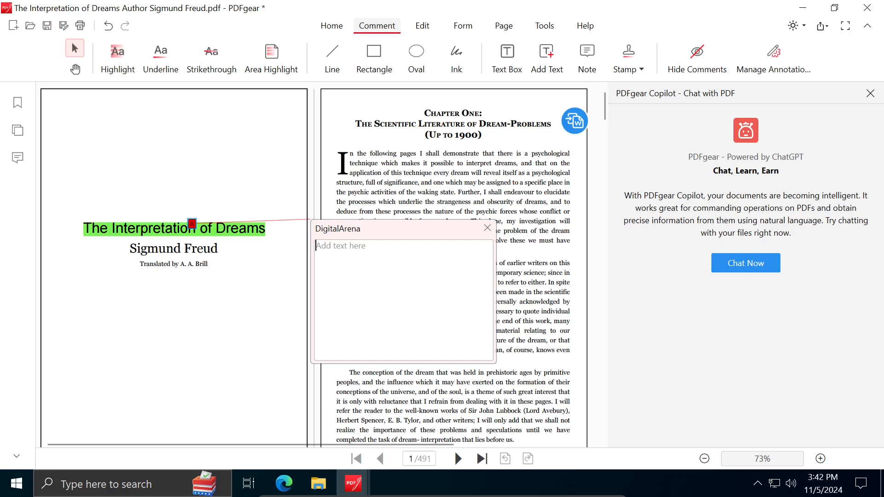
# Enter 'PDFgear' as the note text and close the note popup
pyautogui.write('PDFgear')
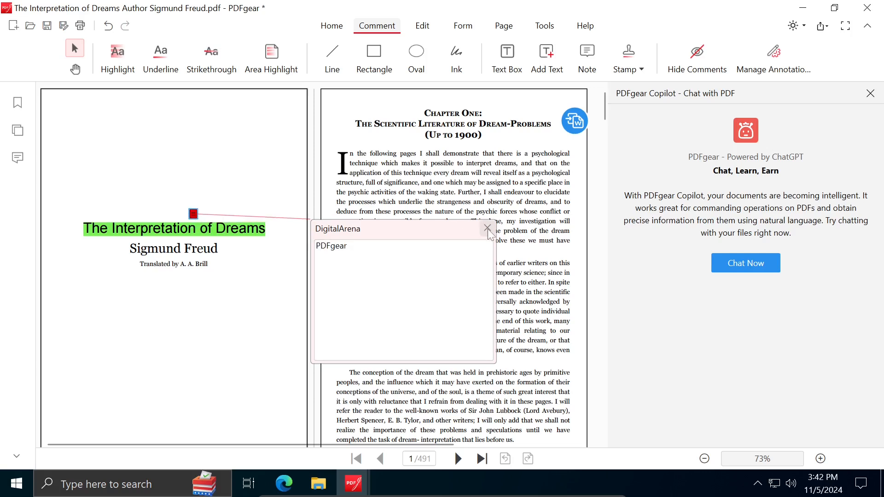
pyautogui.click(488, 229)
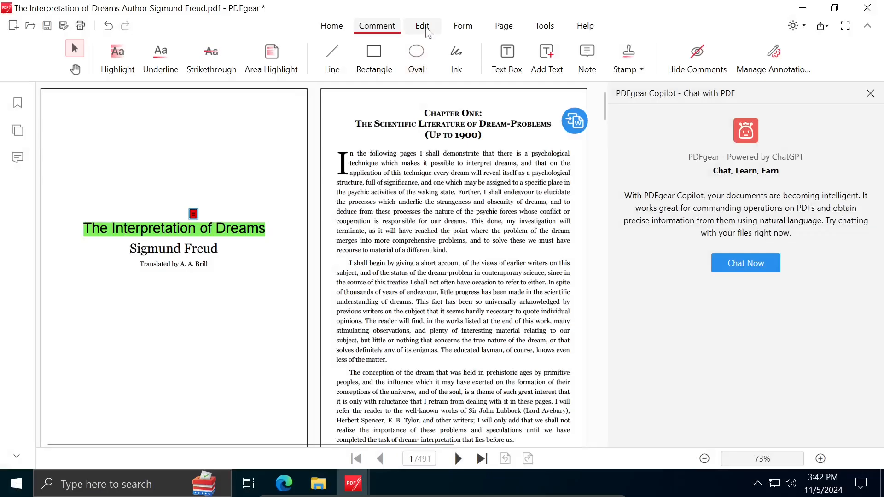
# Replace 'Chapter One' with a bold blue 16 pt 'Sigmund Frued' heading and trim the paragraph
pyautogui.click(422, 26)
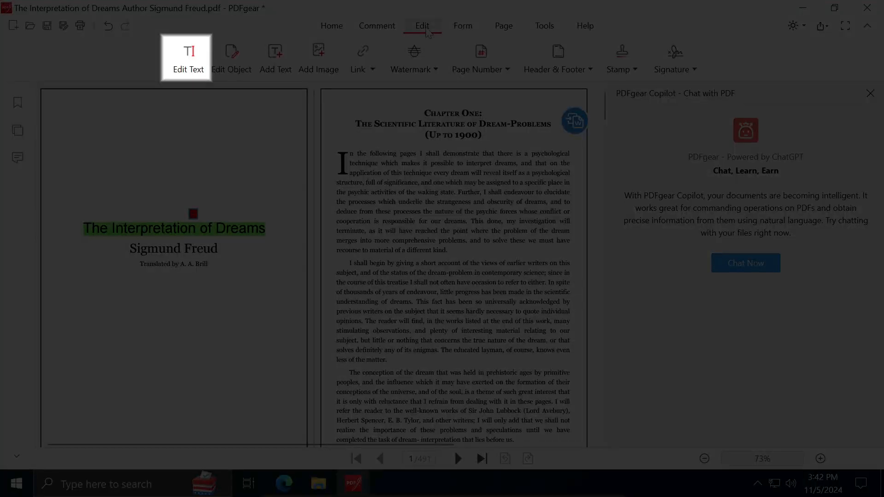
pyautogui.click(188, 58)
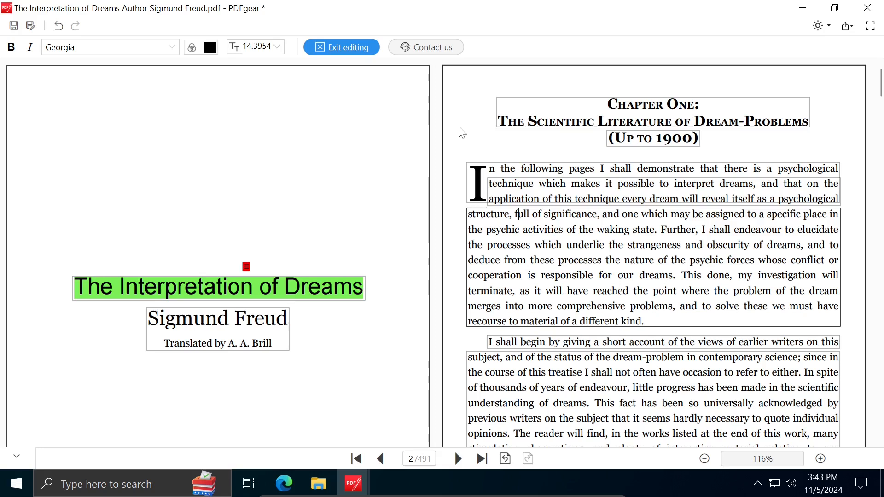
pyautogui.moveTo(614, 97)
pyautogui.write('Sigmund Frued')
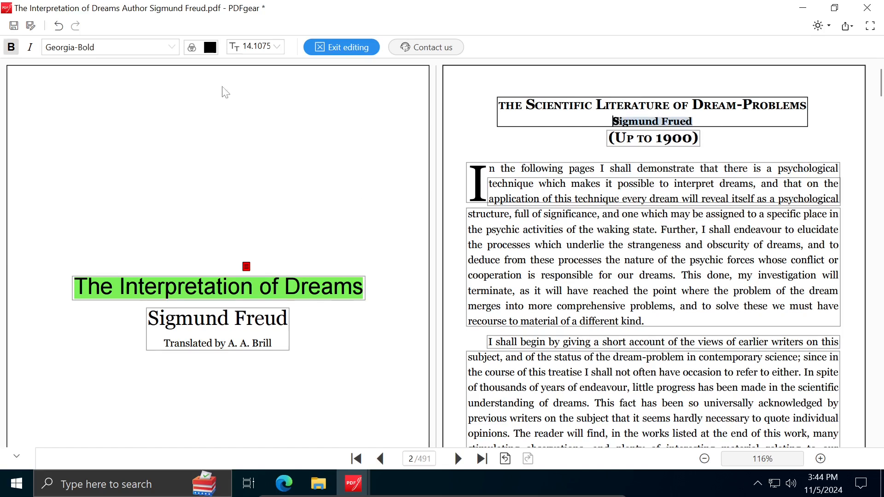
pyautogui.click(110, 47)
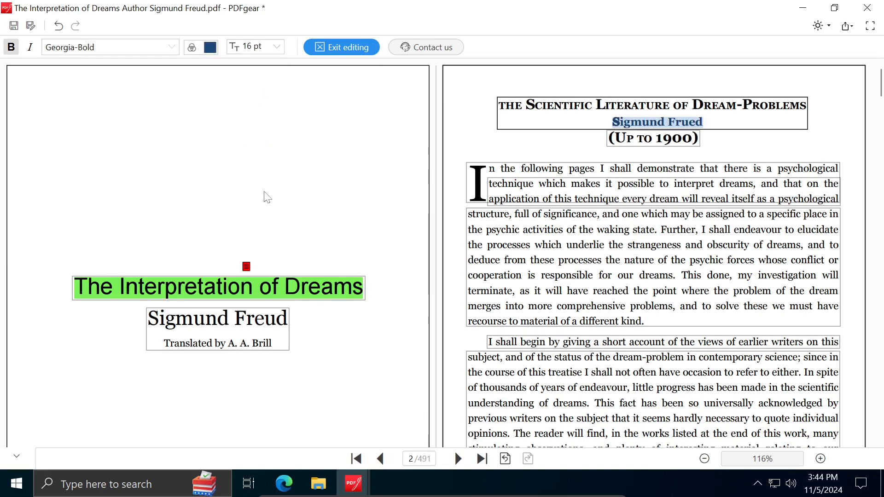
pyautogui.click(249, 46)
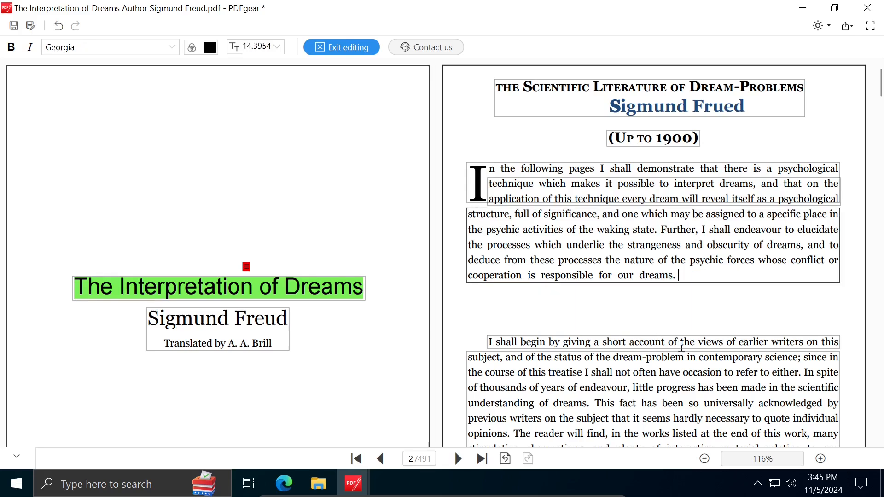
pyautogui.click(341, 47)
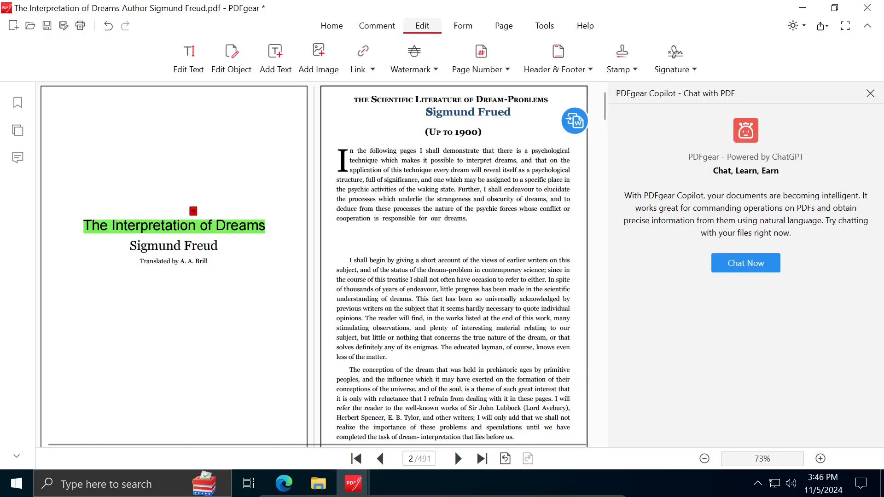
pyautogui.moveTo(270, 87)
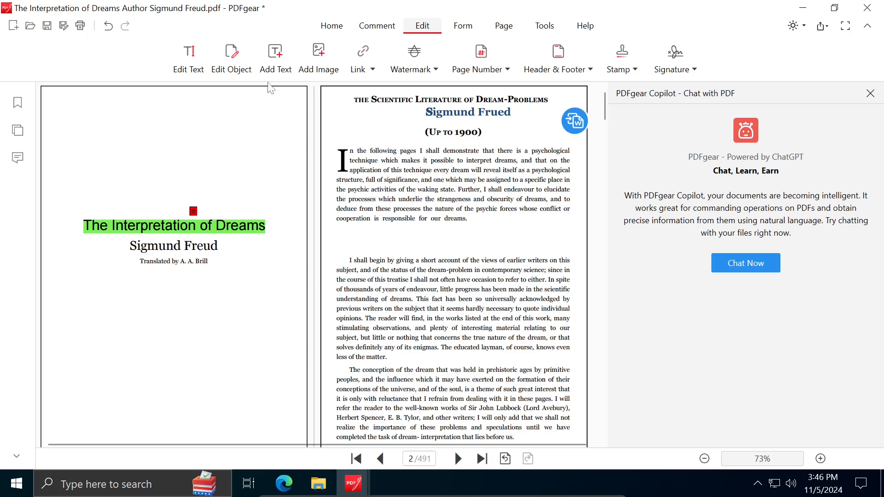
# Insert the red-hood photo below the translator credit on the title page
pyautogui.click(318, 56)
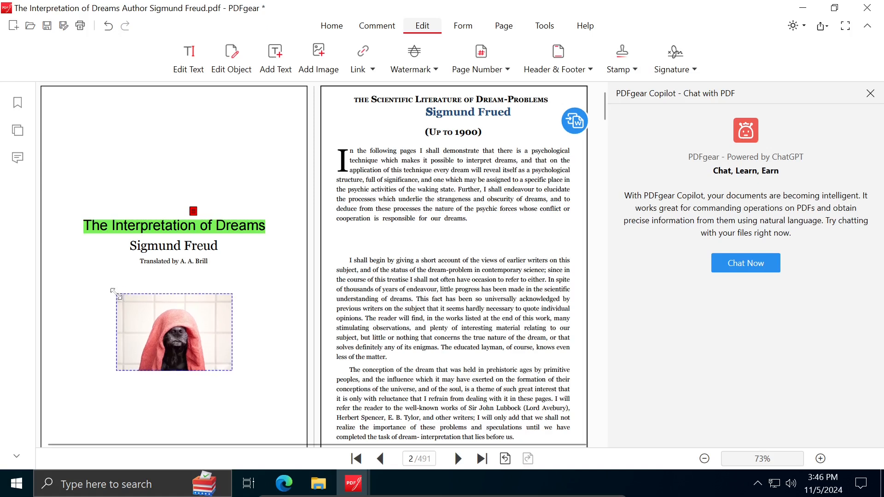
pyautogui.click(174, 331)
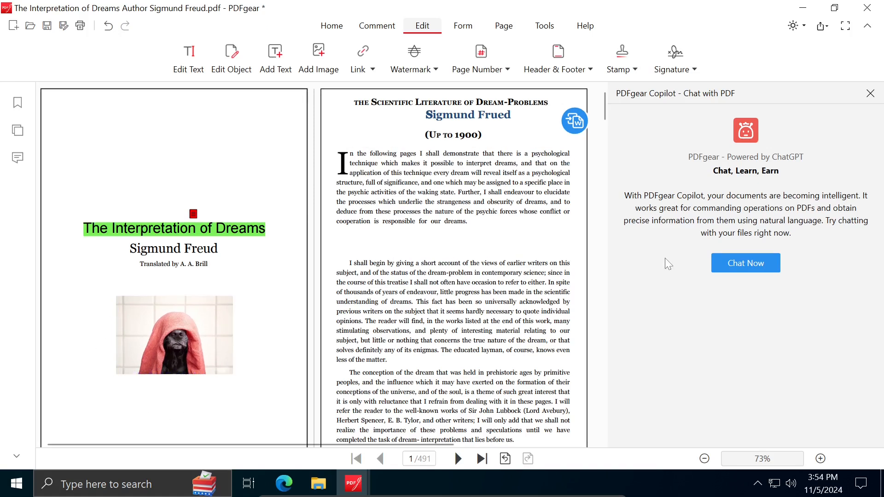
pyautogui.moveTo(688, 220)
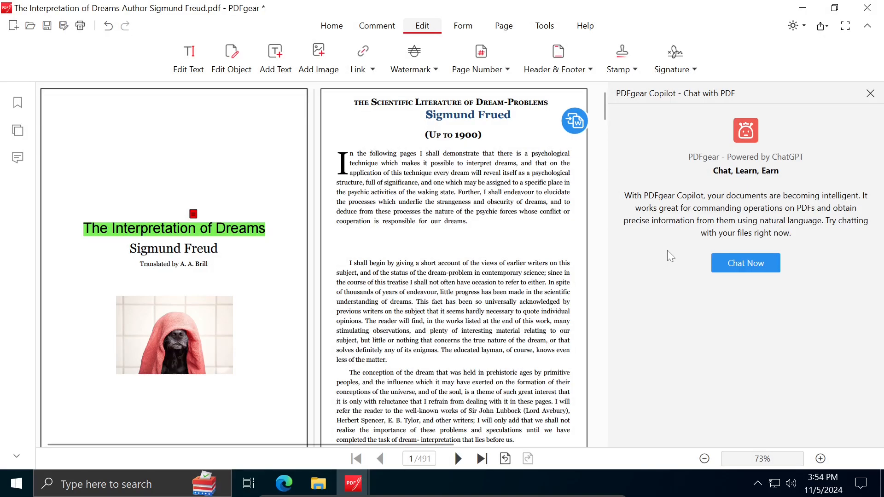
pyautogui.moveTo(709, 68)
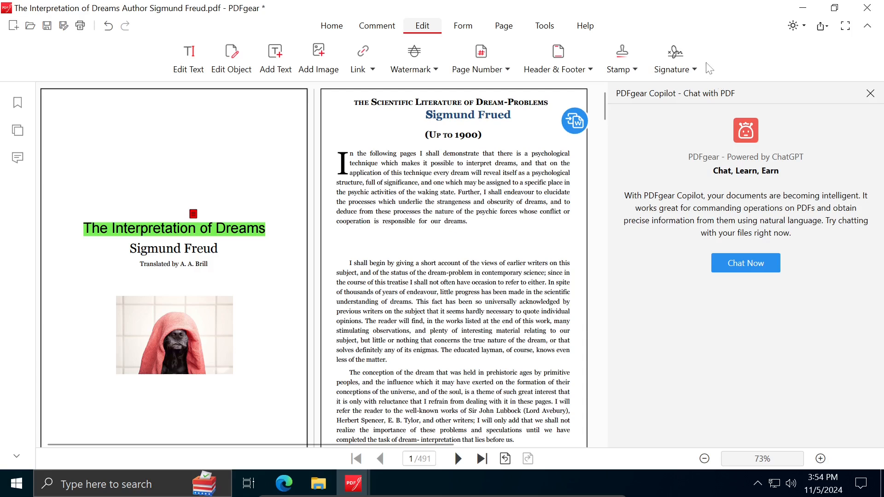
pyautogui.moveTo(674, 62)
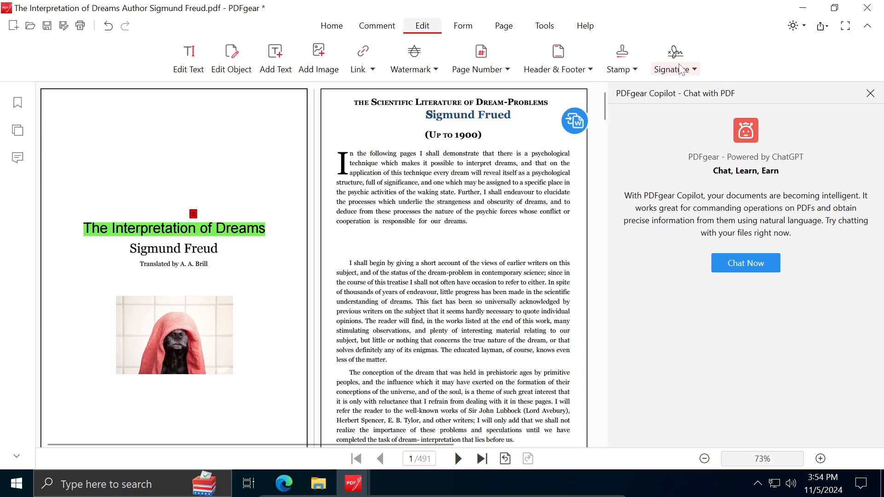
# Create a picture signature from the New Project image and place it above the title
pyautogui.click(671, 60)
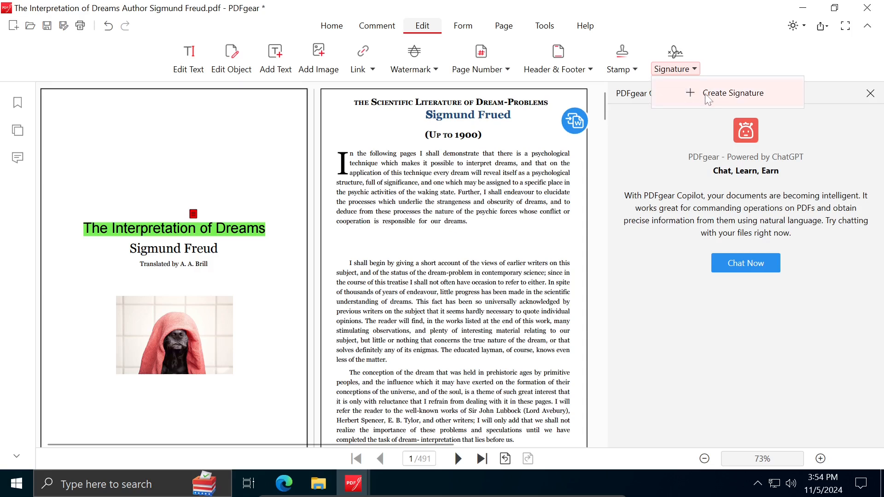
pyautogui.click(733, 93)
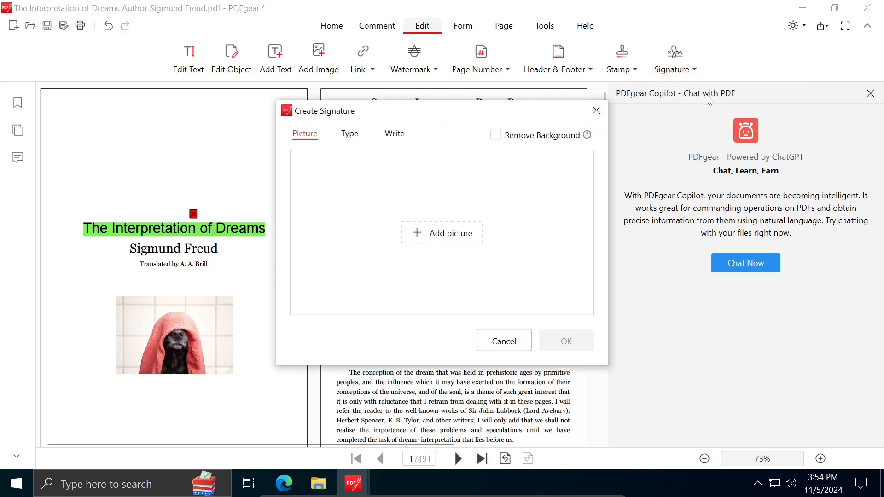
pyautogui.moveTo(442, 233)
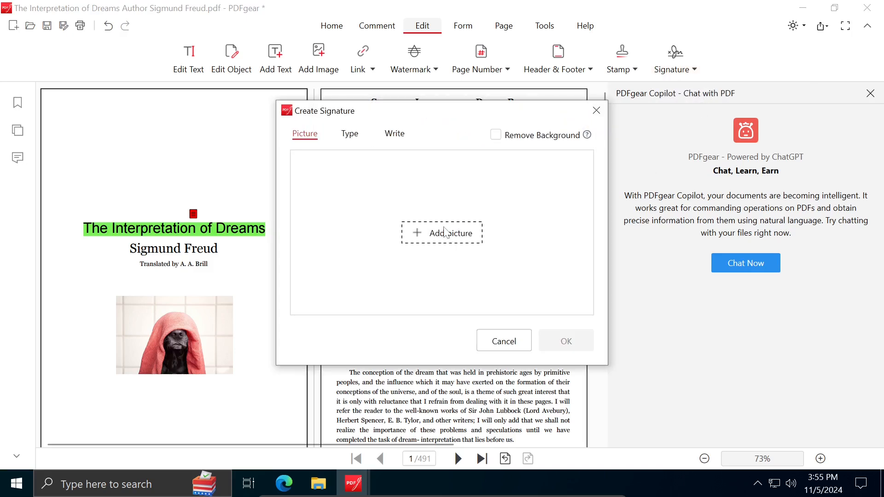
pyautogui.moveTo(501, 227)
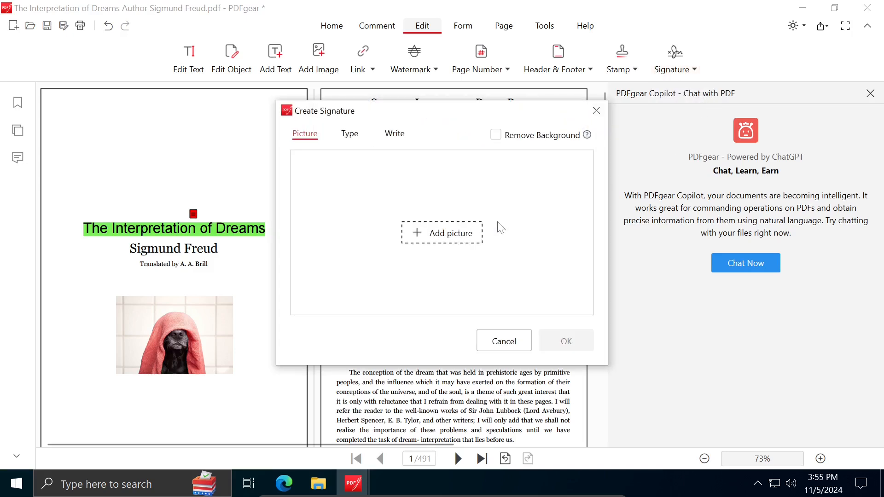
pyautogui.click(443, 233)
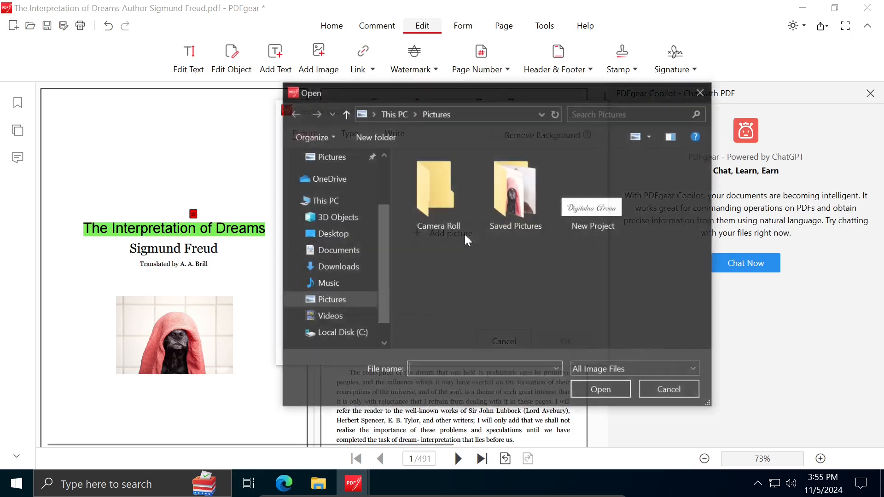
pyautogui.moveTo(592, 207)
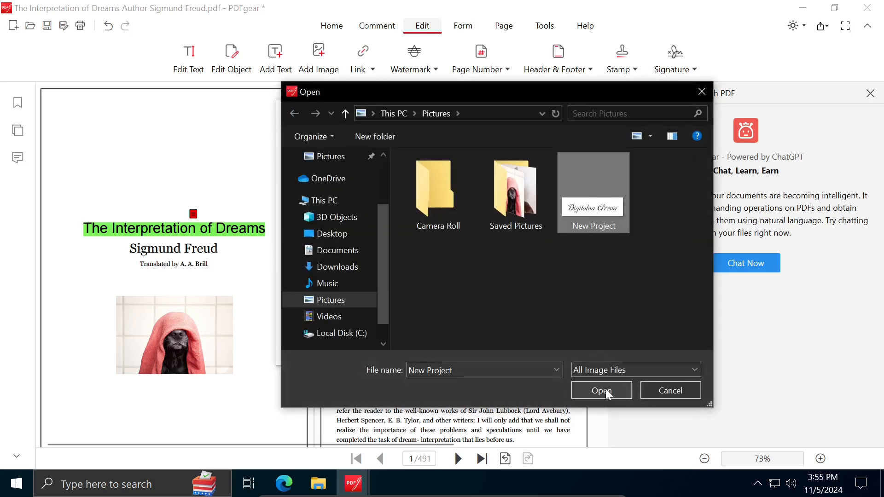
pyautogui.click(601, 390)
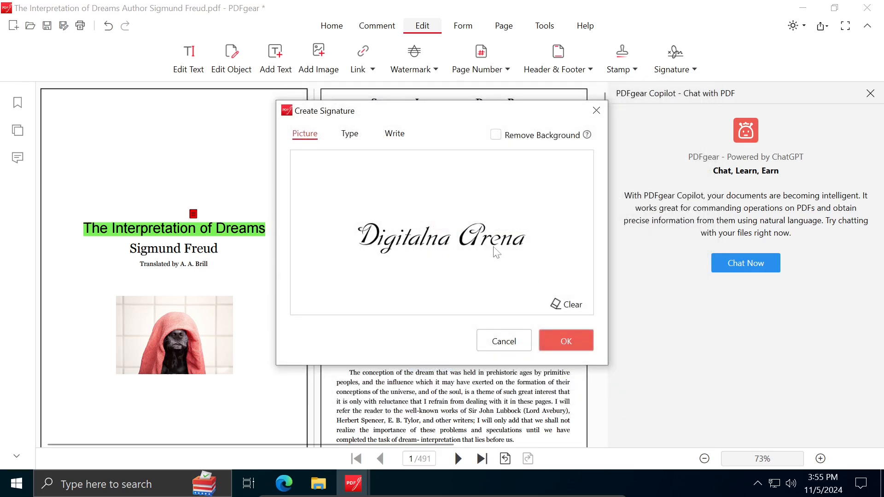
pyautogui.click(565, 341)
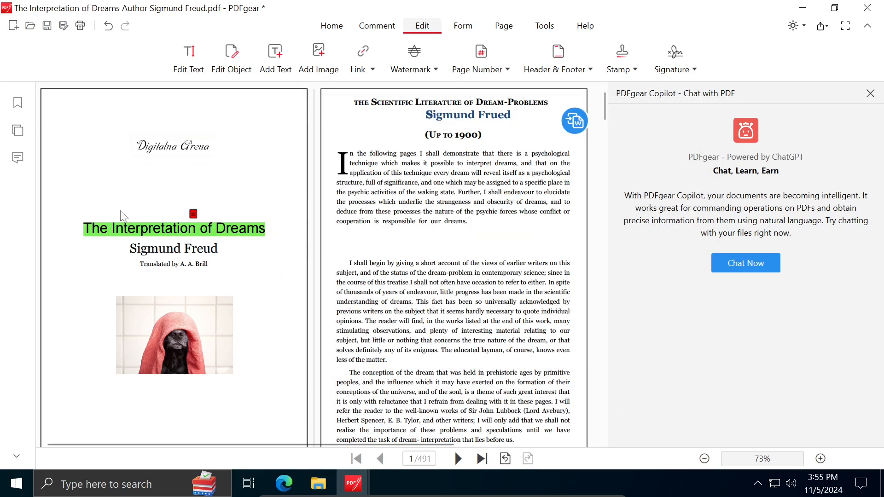
pyautogui.click(672, 69)
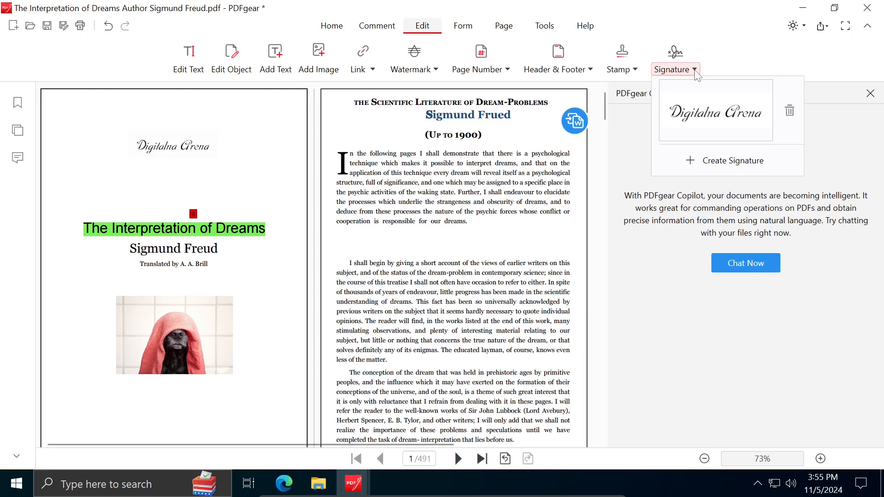
# Draw a freehand signature after trying typed fonts, and place it below Digitalna Arena
pyautogui.click(735, 160)
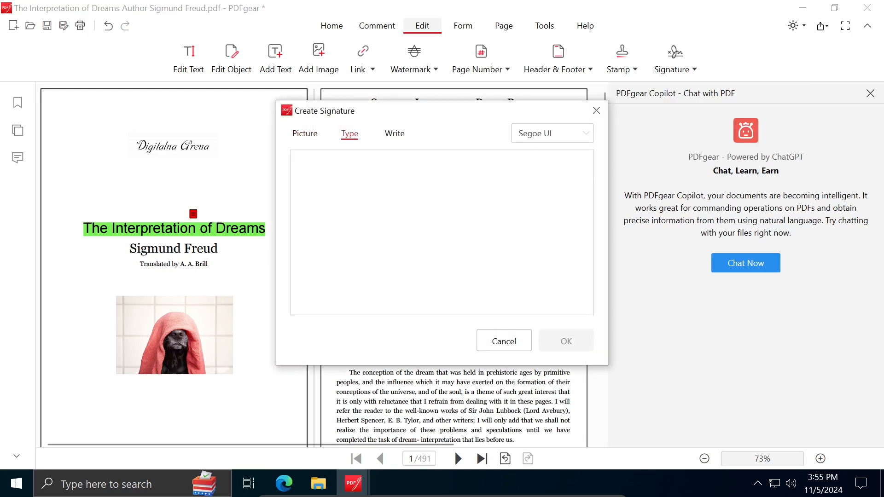
pyautogui.write('Digitalna Areana')
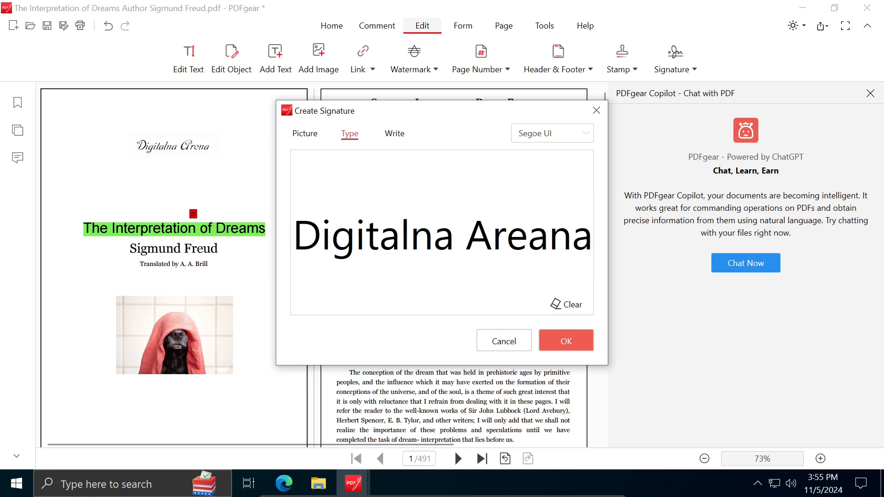
pyautogui.click(551, 133)
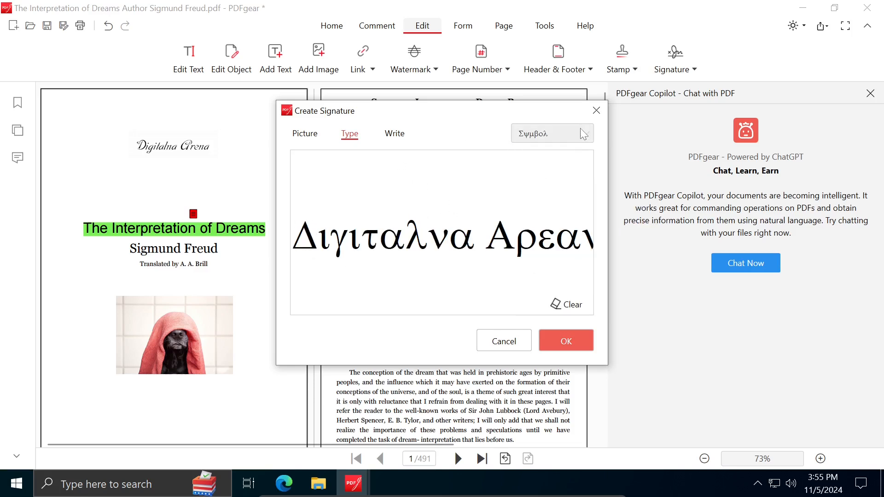
pyautogui.click(395, 134)
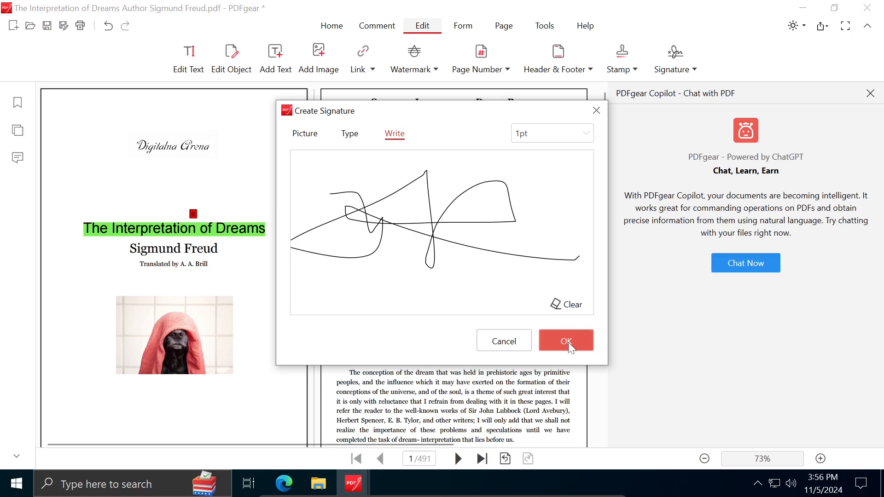
pyautogui.click(566, 341)
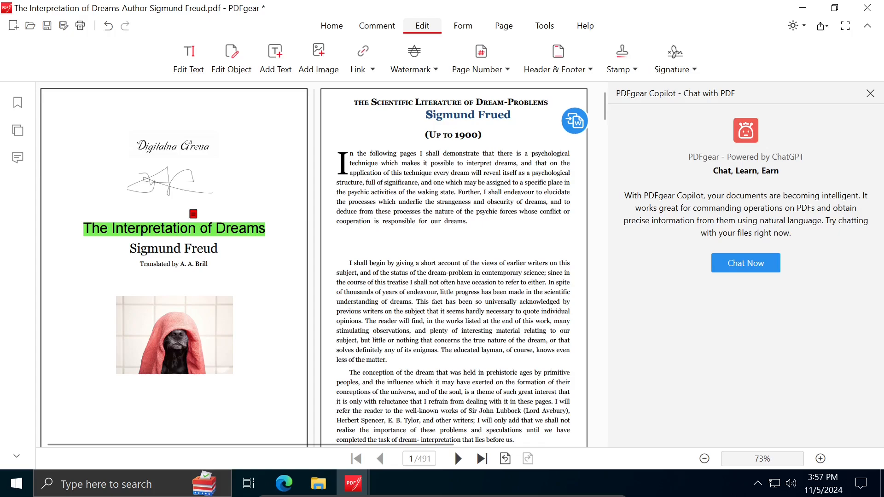
pyautogui.moveTo(503, 26)
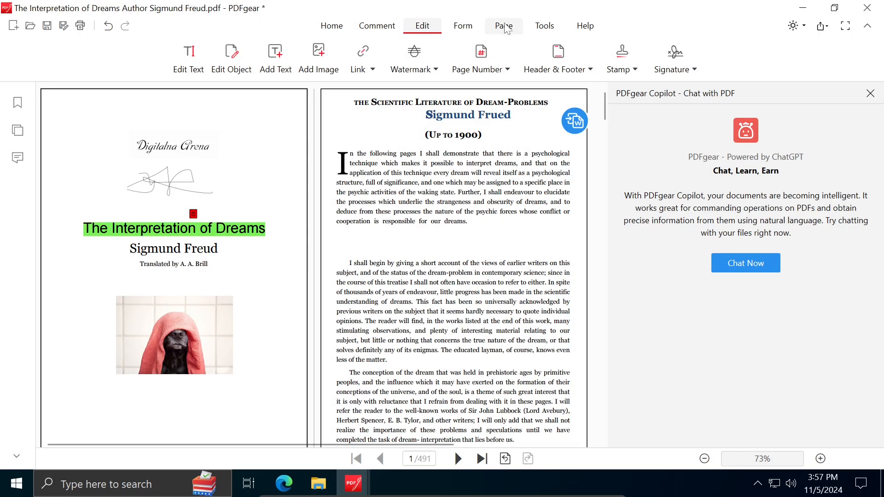
# In the page thumbnails, move the title page to third position after the 'A reminiscence' page
pyautogui.click(502, 26)
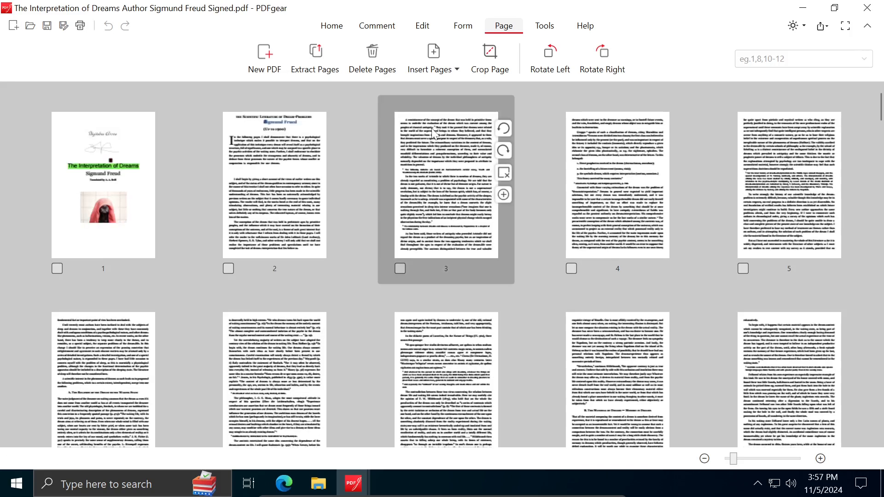
pyautogui.moveTo(454, 183)
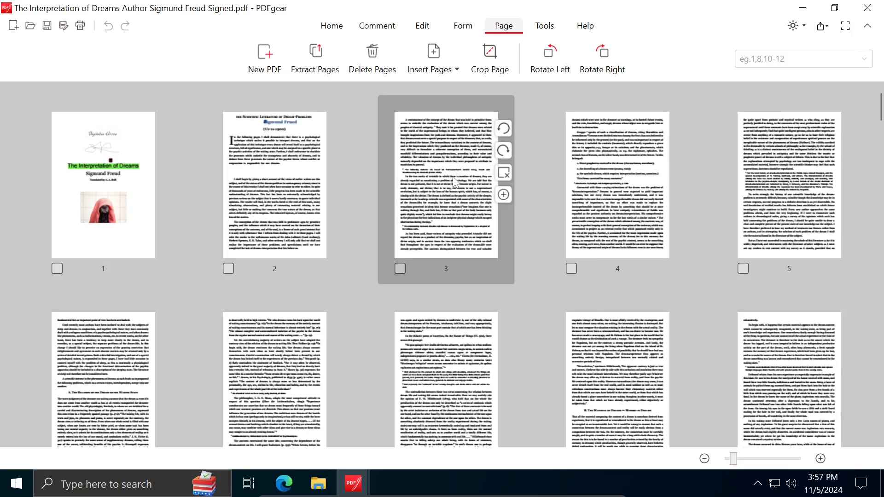
pyautogui.click(400, 269)
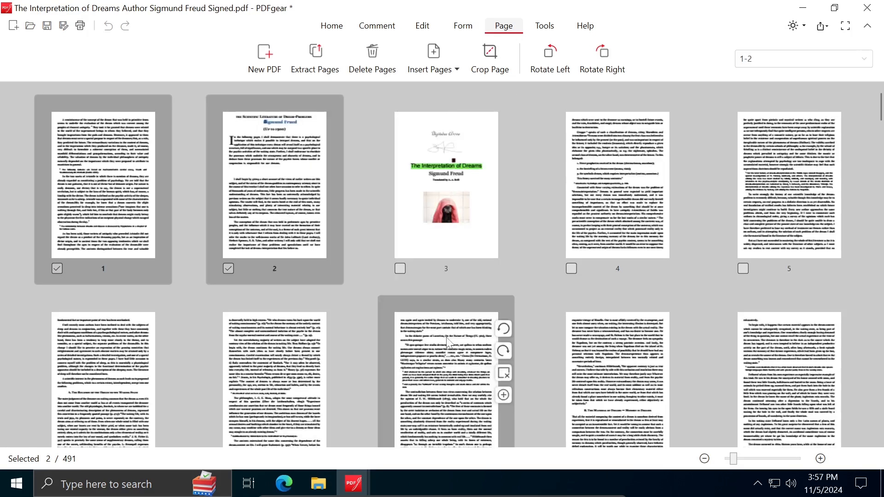
pyautogui.moveTo(372, 271)
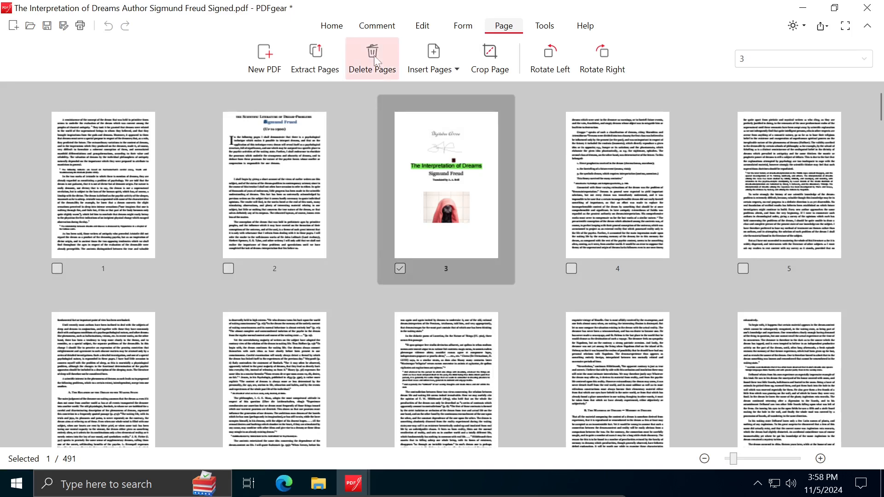
# Delete the selected title page, confirming both prompts, leaving the book at 490 pages
pyautogui.click(371, 58)
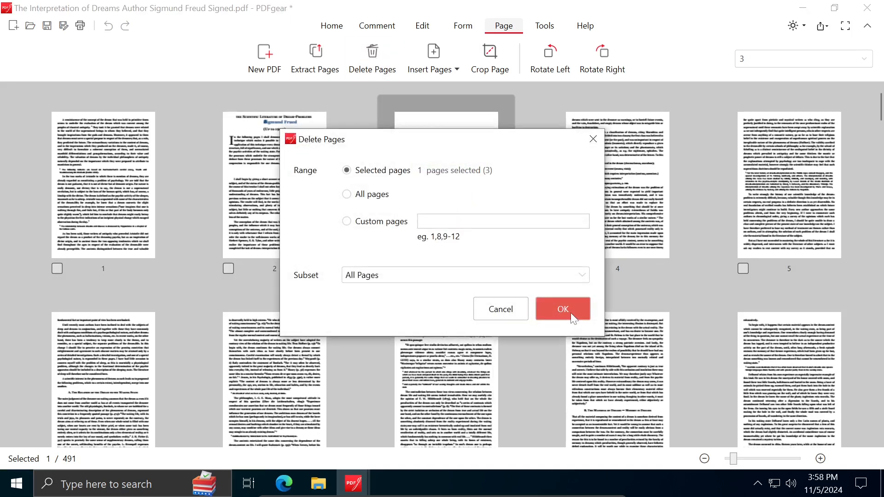
pyautogui.click(563, 309)
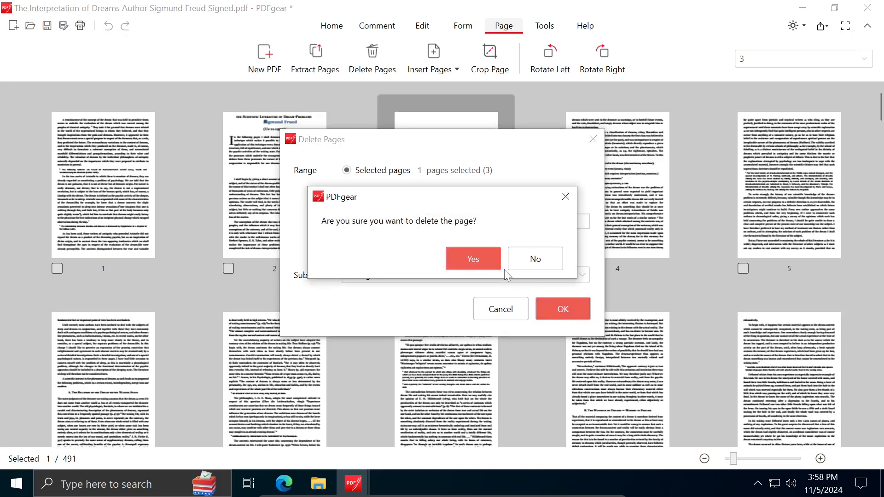
pyautogui.click(535, 259)
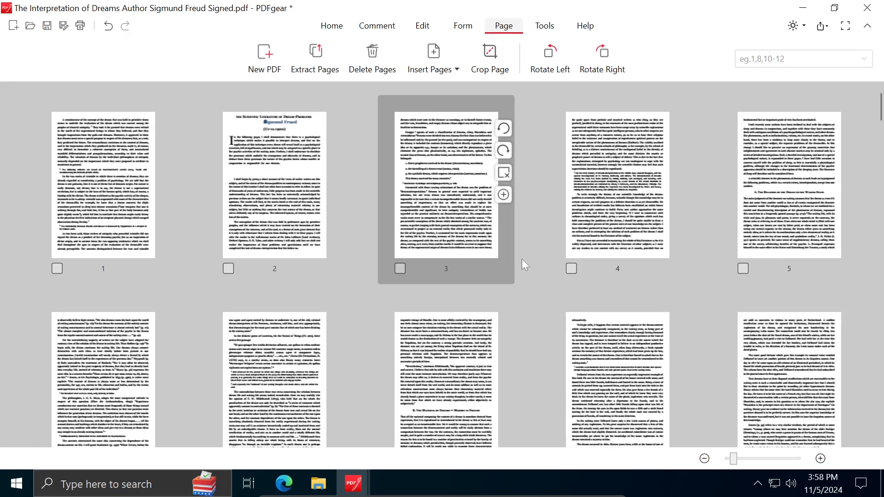
pyautogui.click(400, 268)
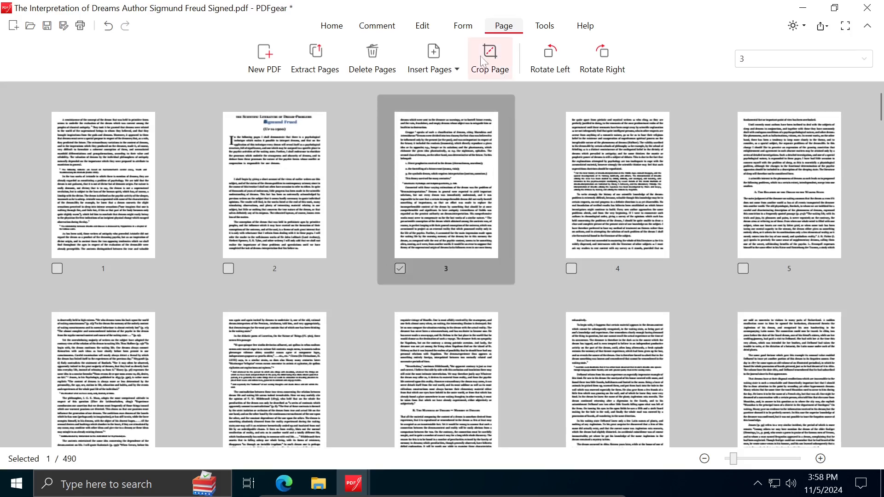
# Crop page 3 to start at the numbered dream list and rotate page 4 sideways
pyautogui.click(490, 56)
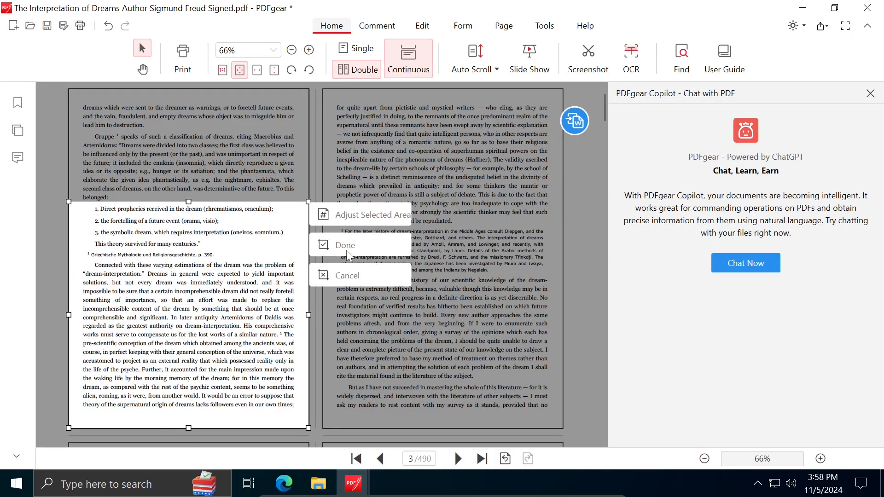
pyautogui.click(344, 245)
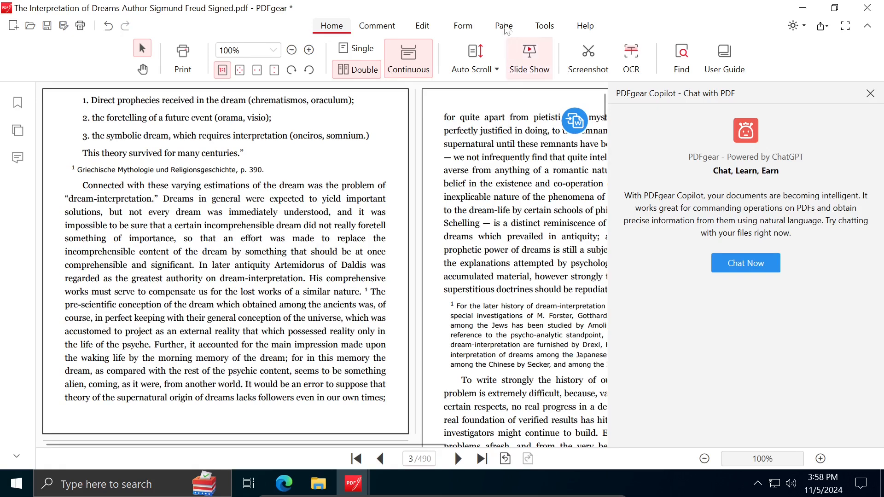
pyautogui.click(503, 26)
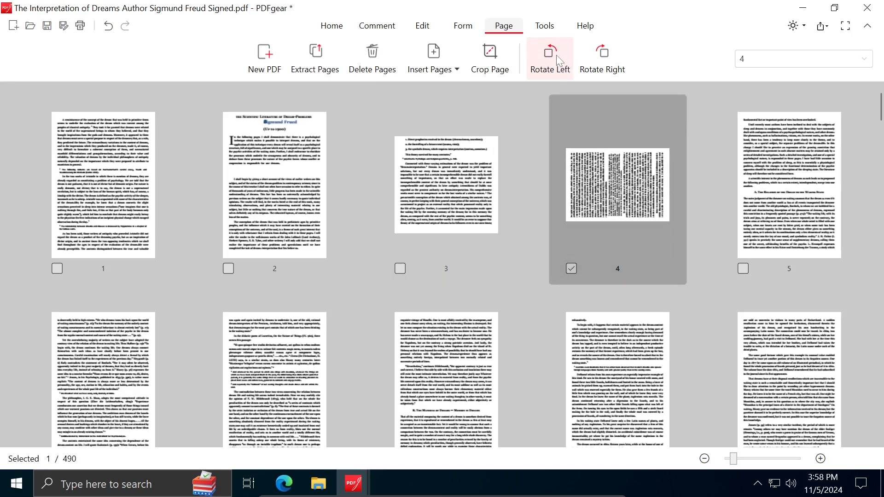
pyautogui.click(549, 53)
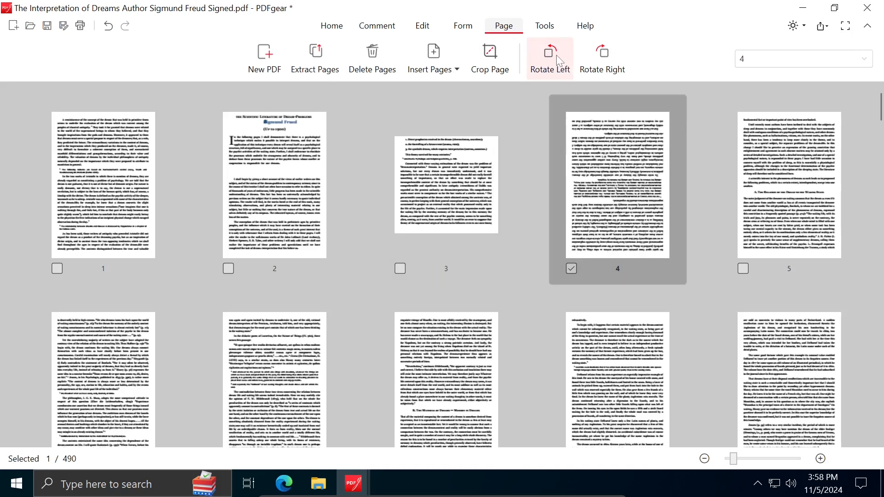
pyautogui.click(549, 56)
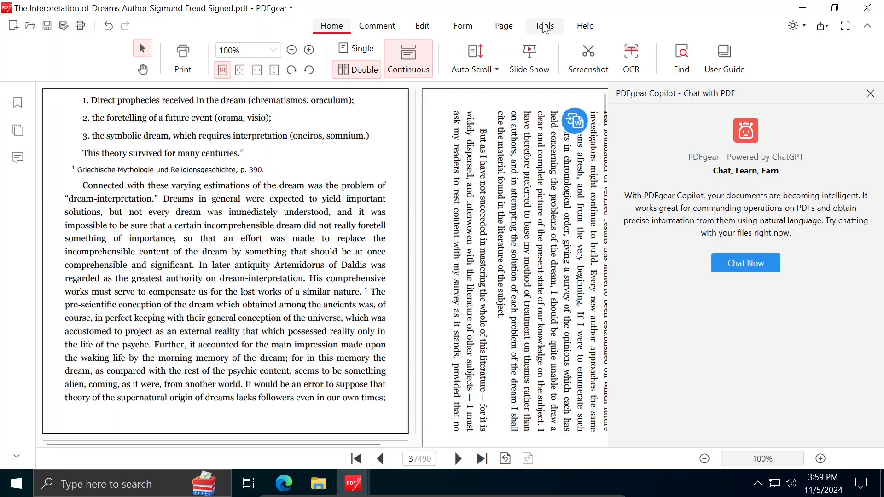
# Show the Tools tab's Convert list of PDF to Word, Excel, PPT, image and text formats
pyautogui.click(543, 26)
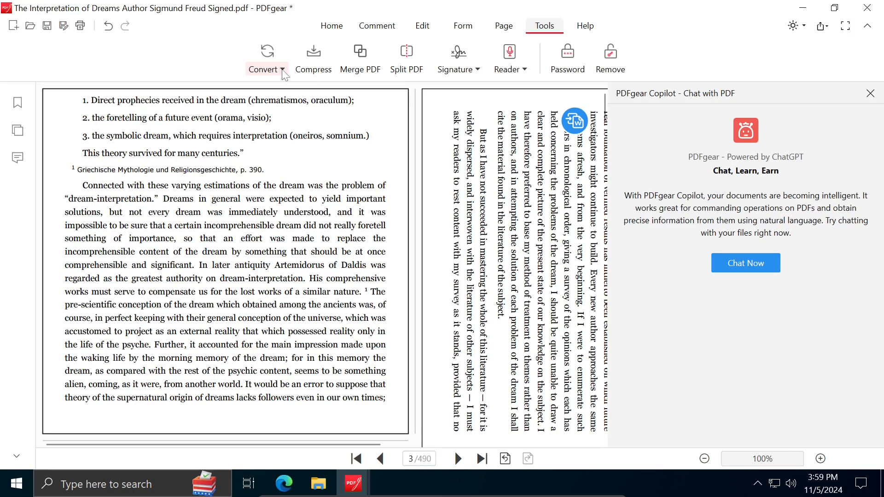
pyautogui.click(264, 57)
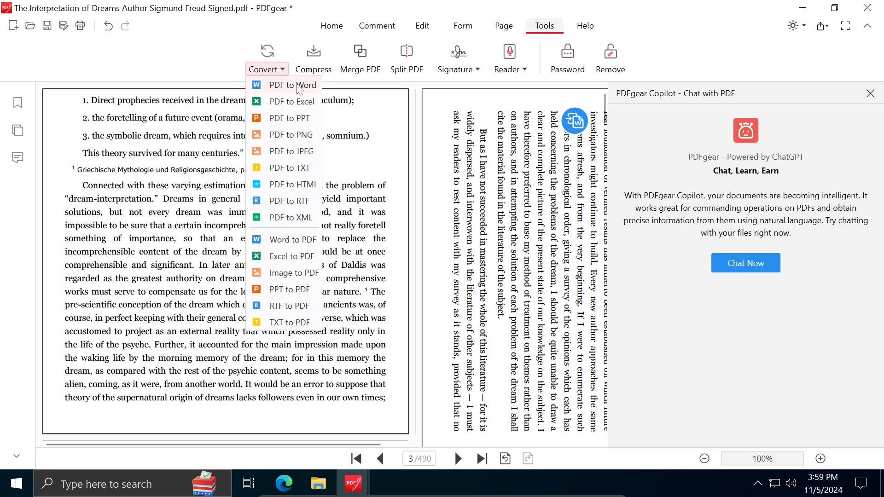
pyautogui.moveTo(289, 168)
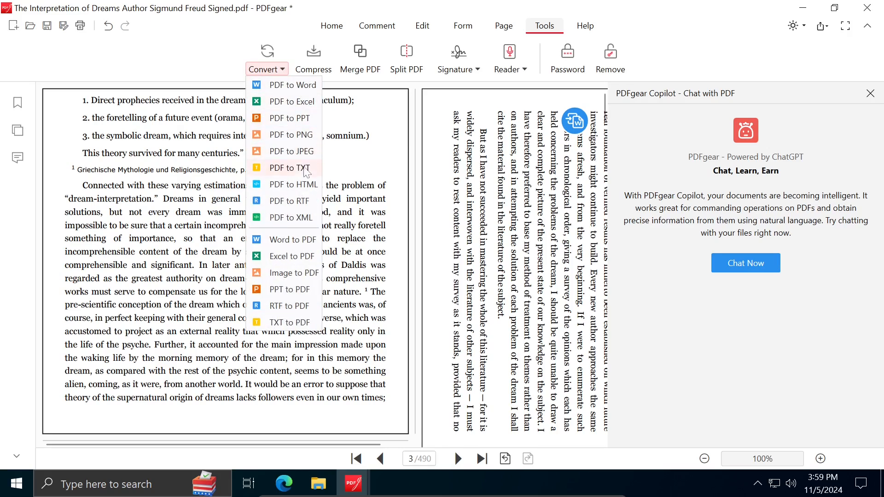
pyautogui.moveTo(290, 217)
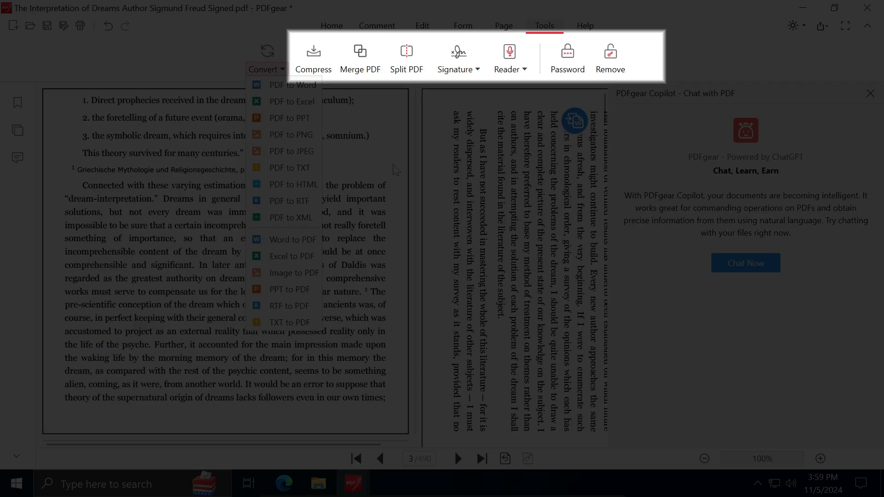
# Close the conversion list and review Compress, Merge, Split and Password tools, back at page 1
pyautogui.click(185, 50)
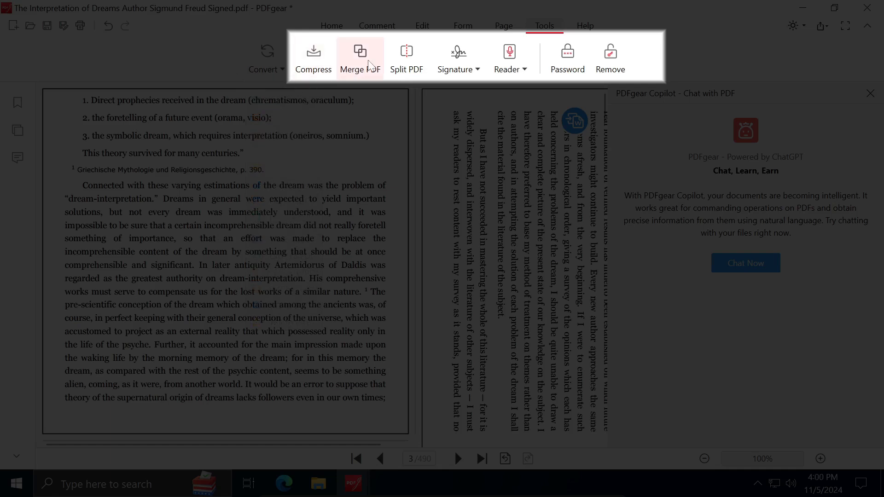
pyautogui.moveTo(377, 64)
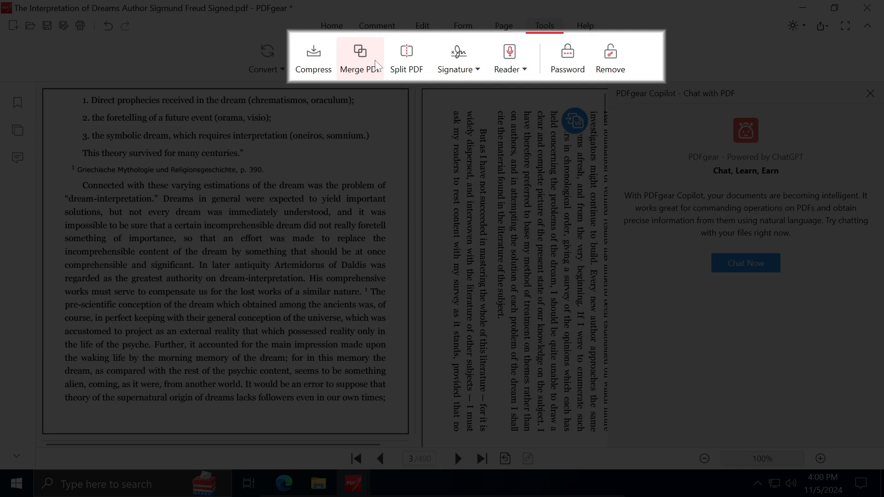
pyautogui.moveTo(406, 56)
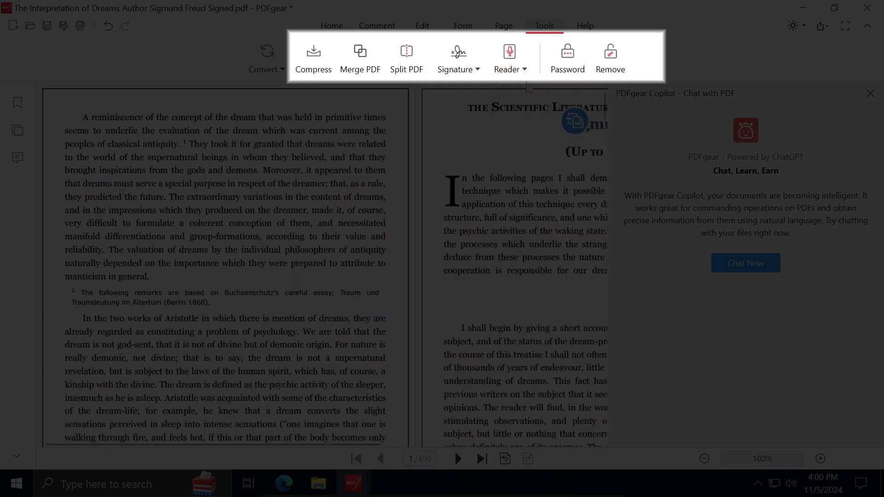
pyautogui.click(509, 58)
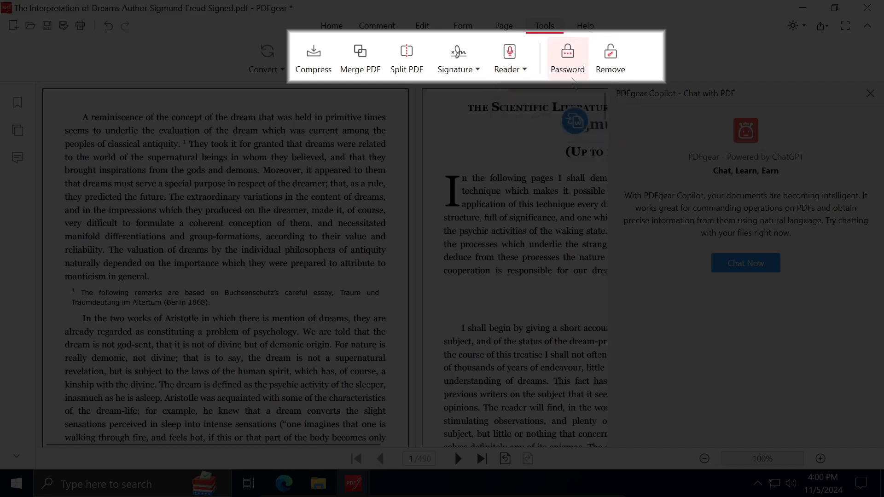
pyautogui.moveTo(610, 56)
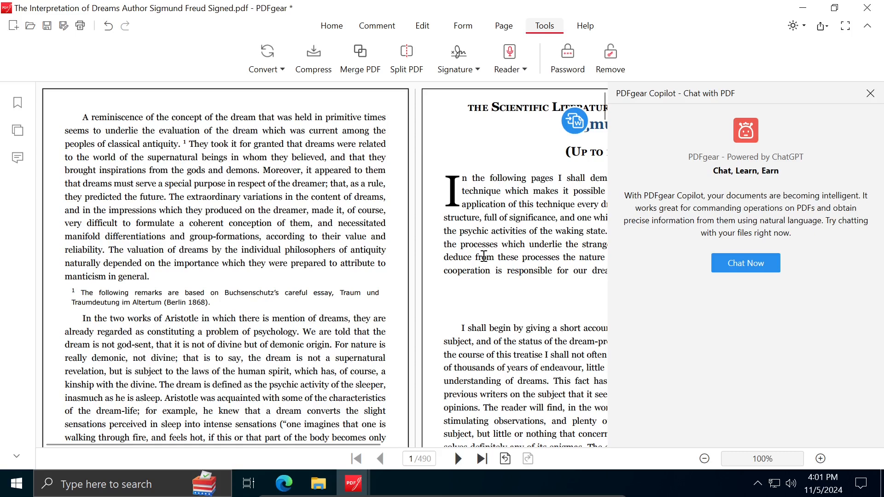
pyautogui.moveTo(643, 389)
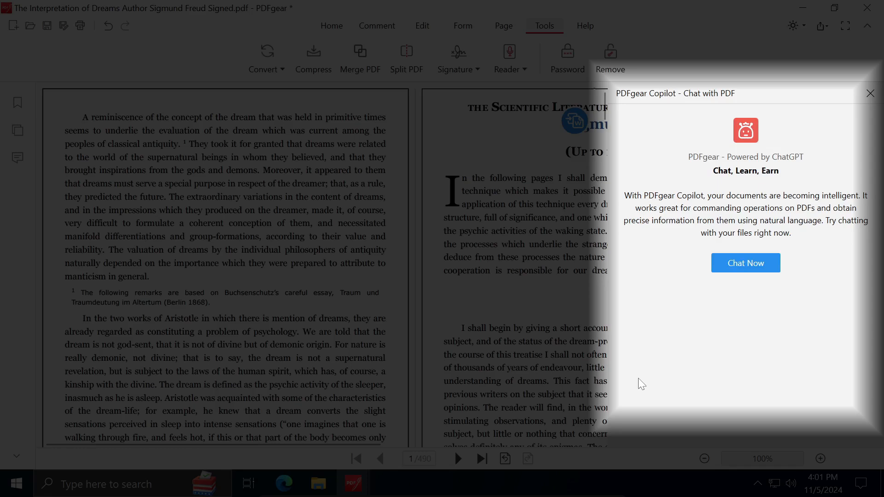
pyautogui.moveTo(731, 254)
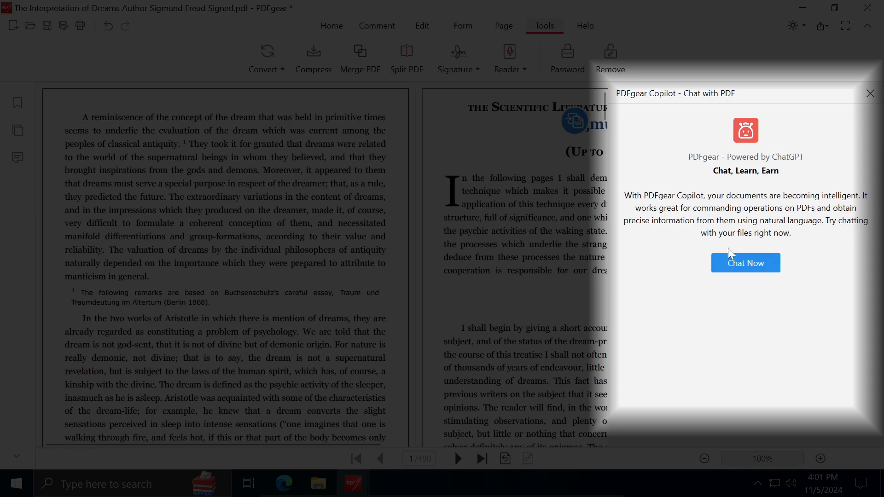
pyautogui.moveTo(845, 129)
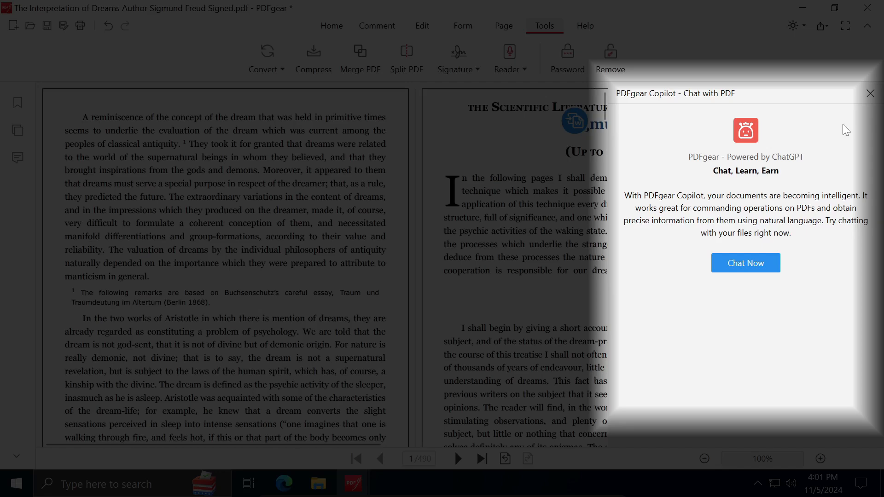
pyautogui.click(870, 93)
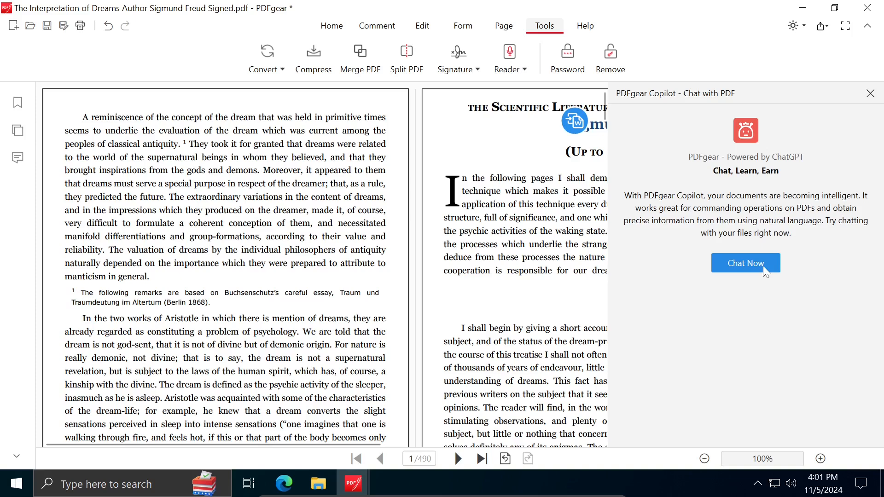
# Start a Copilot chat and send the 'Summarize this PDF file.' example request
pyautogui.click(746, 263)
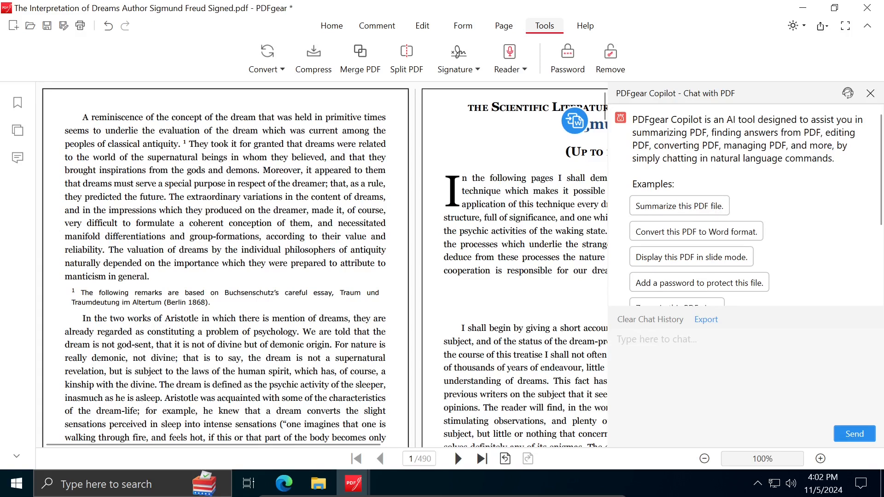
pyautogui.click(679, 206)
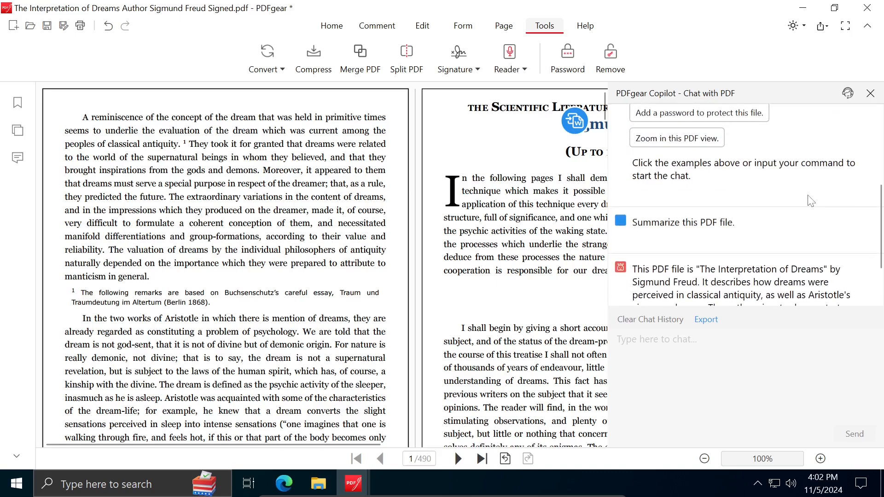